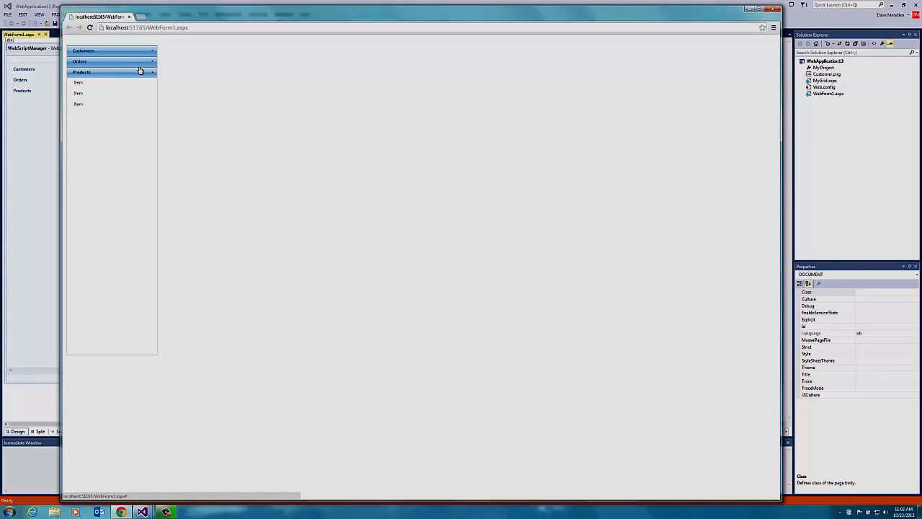
Step: In Chrome, expand the Orders and Customers groups and load the Modify Customers page
left_click(112, 62)
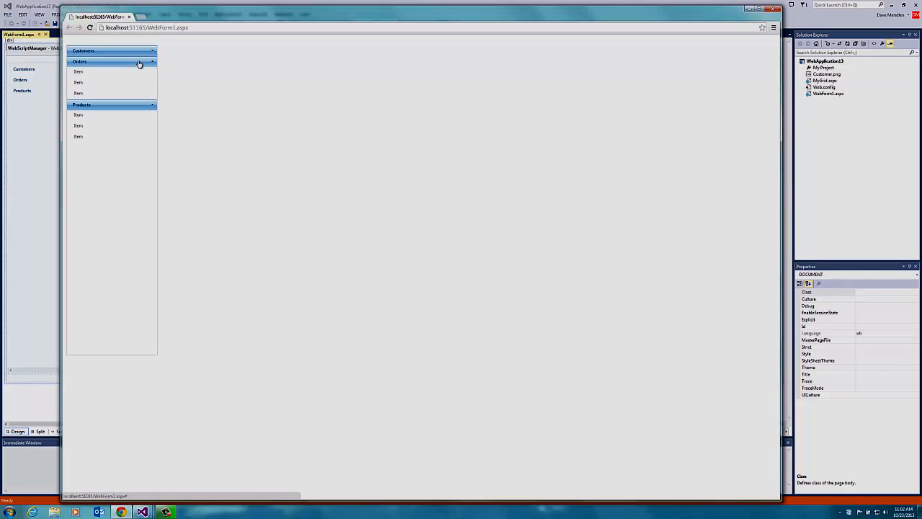
left_click(112, 50)
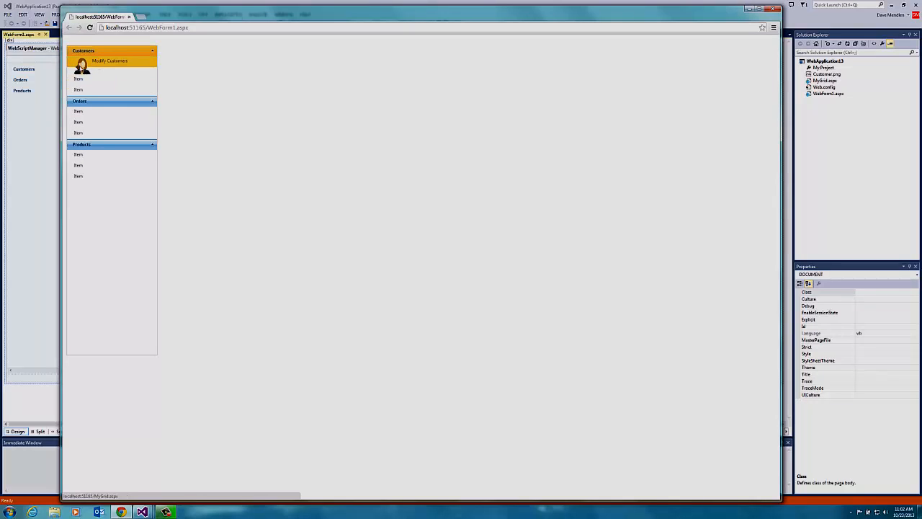
left_click(110, 60)
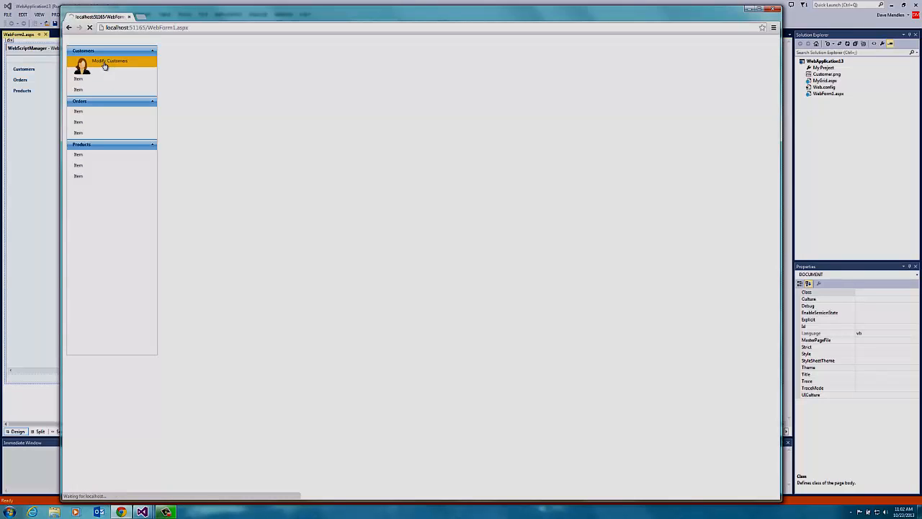
left_click(109, 60)
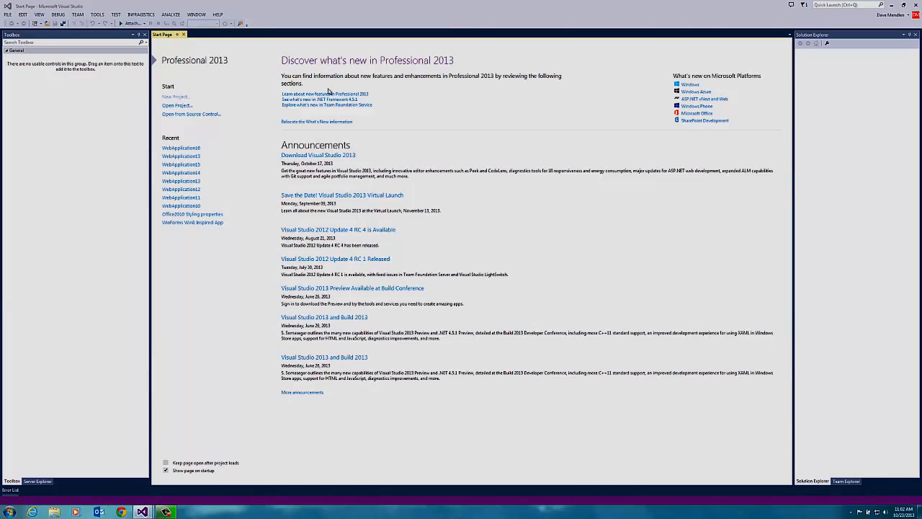
Step: Create empty ASP.NET web application WebApplication17 and add a web form named WebForm1
left_click(175, 96)
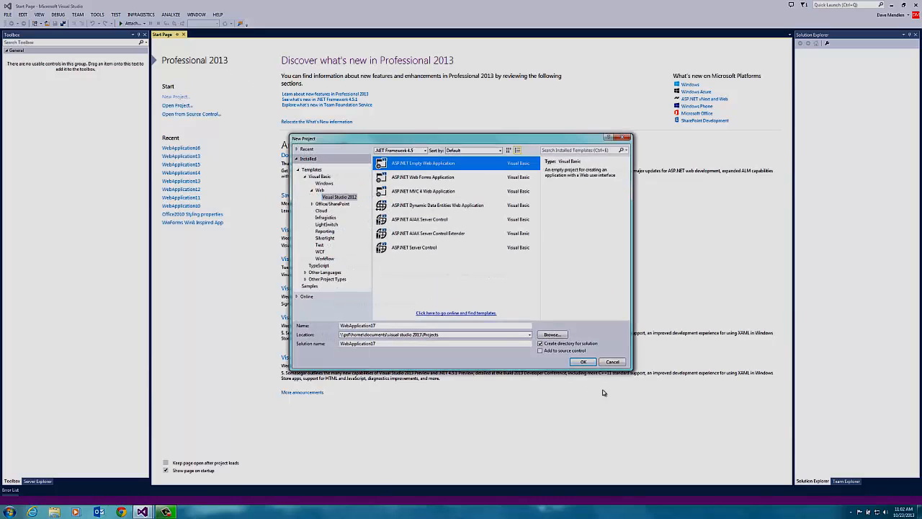
left_click(582, 361)
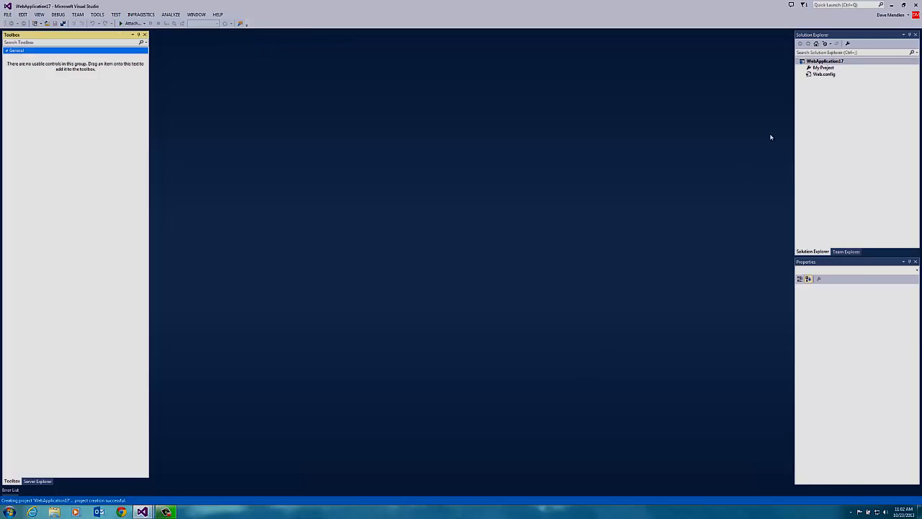
right_click(823, 68)
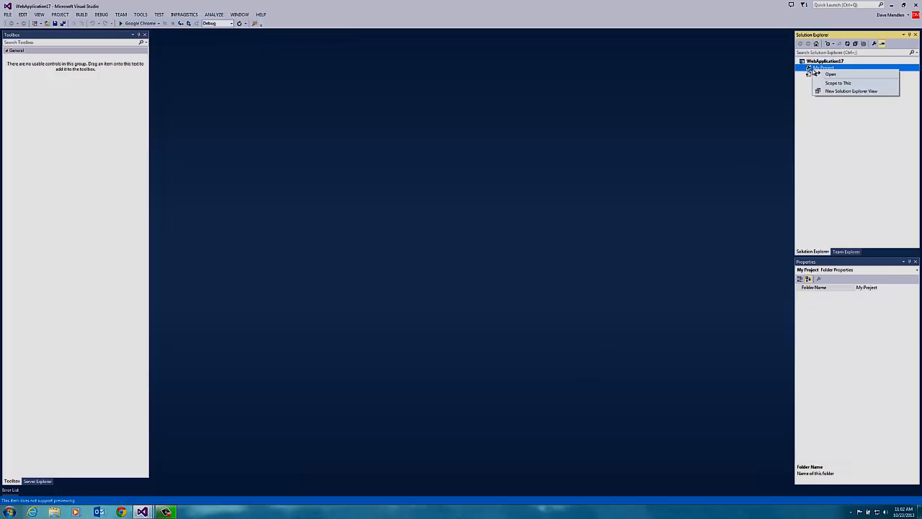
right_click(824, 61)
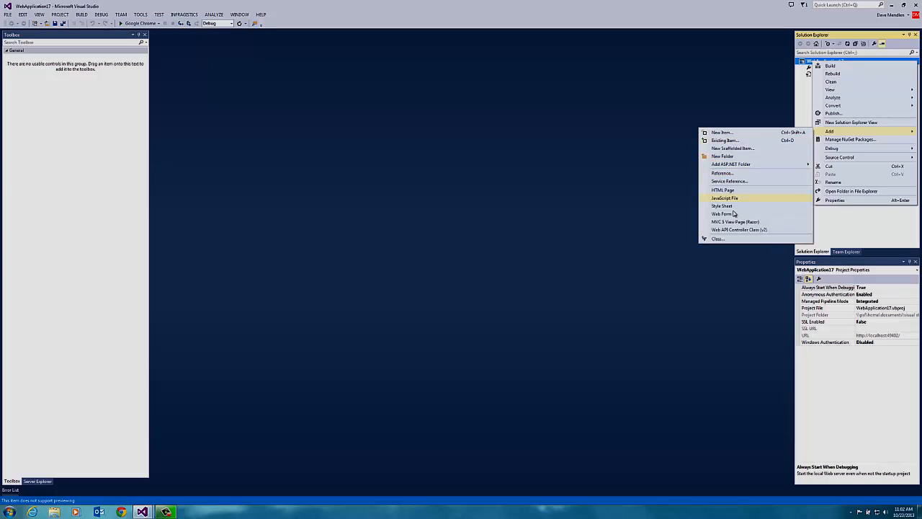
left_click(721, 213)
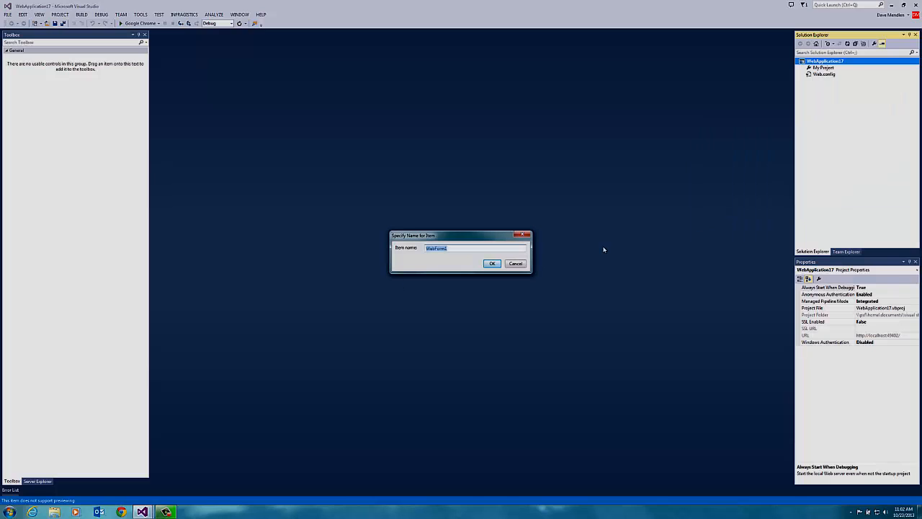
left_click(491, 263)
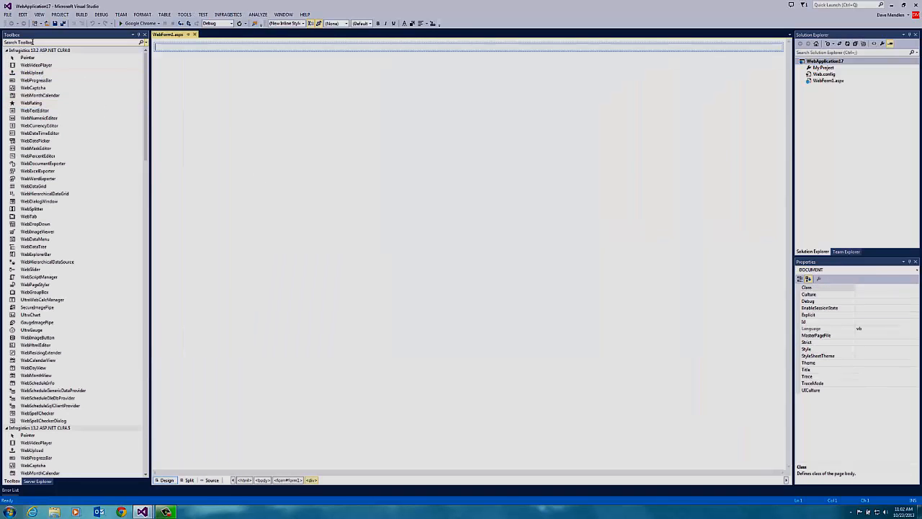
Step: Place a WebScriptManager from the Toolbox on WebForm1 and start inserting a table below it
type("script")
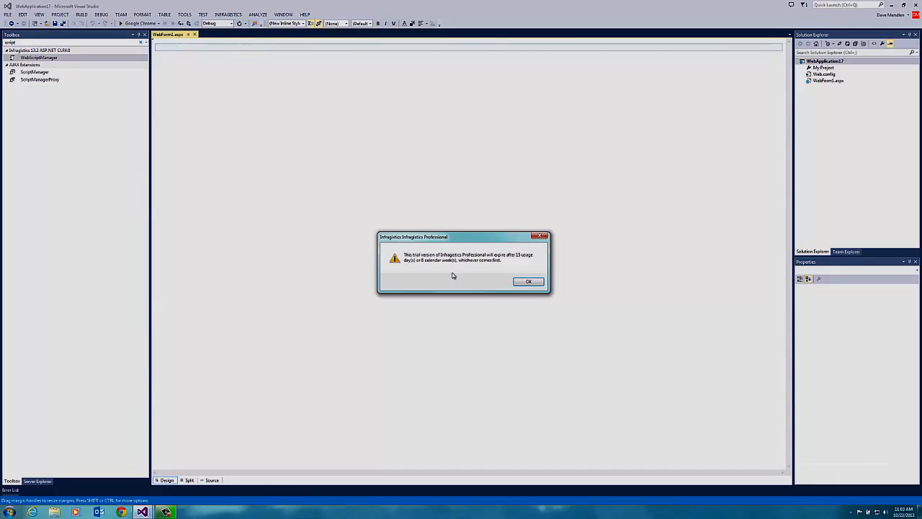
left_click(528, 281)
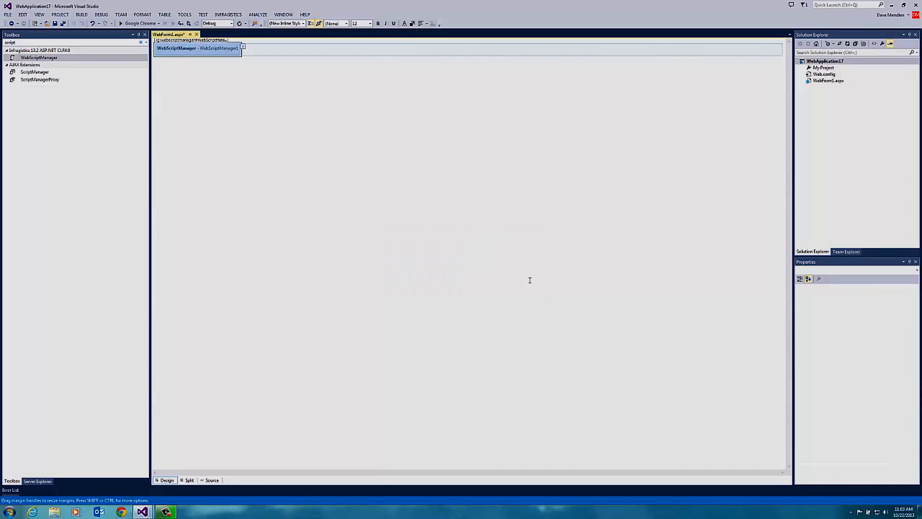
left_click(197, 49)
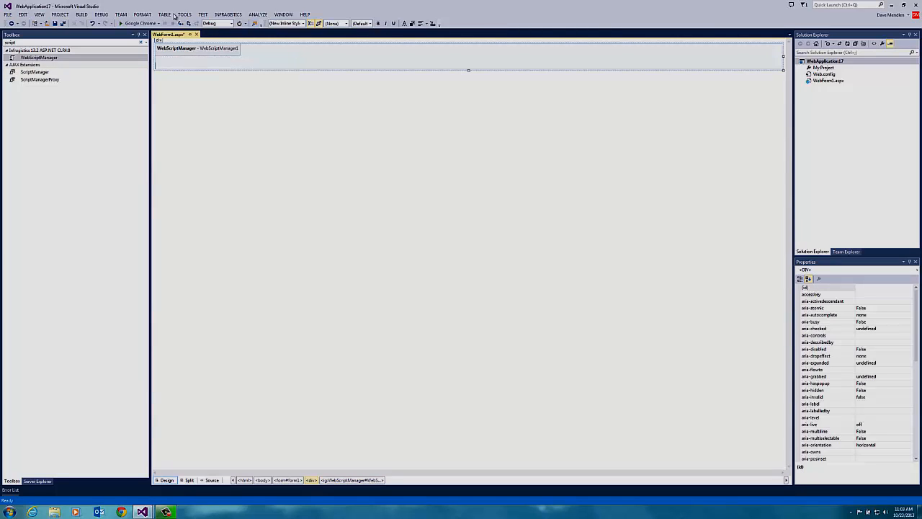
left_click(165, 14)
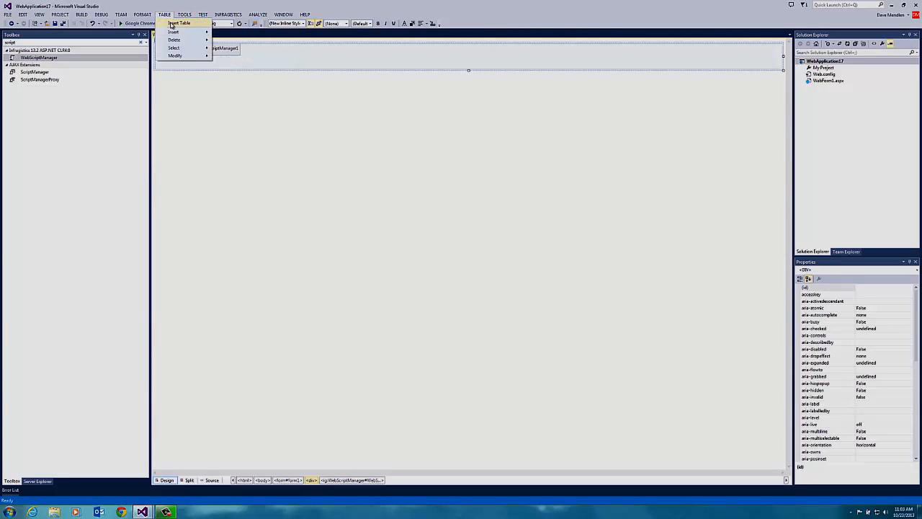
left_click(179, 24)
type("expl")
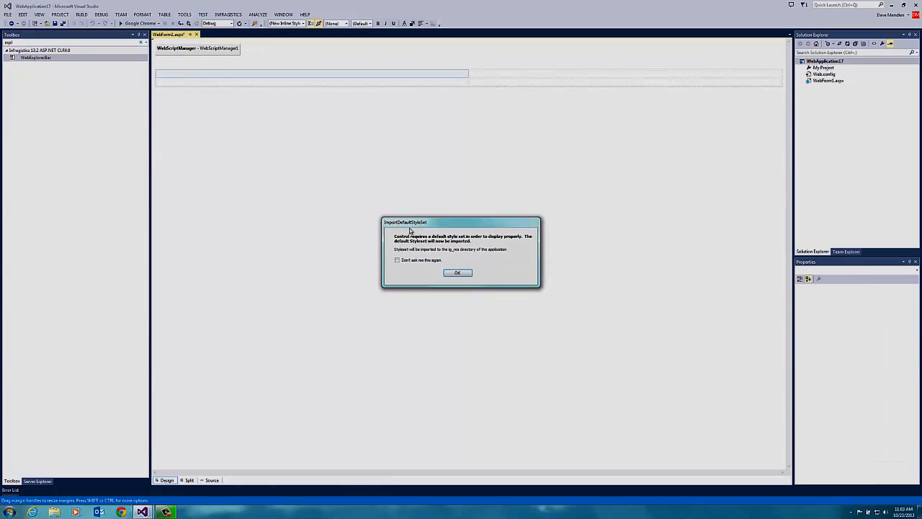
Step: Accept the default style set for the WebExplorerBar in the table cell and show its tasks
left_click(457, 272)
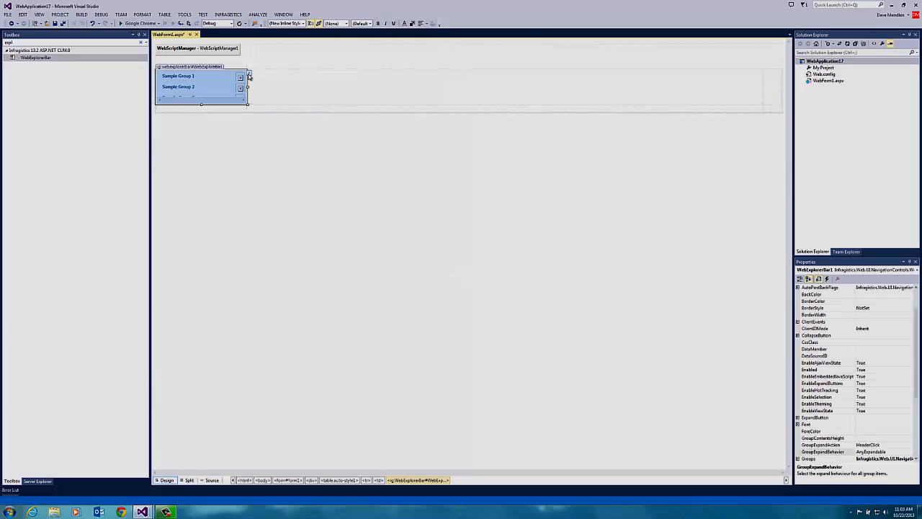
left_click(247, 75)
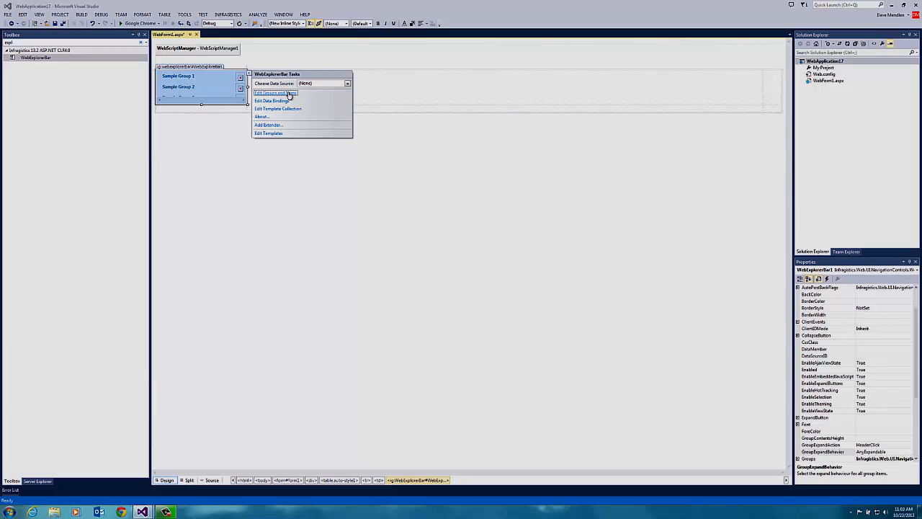
Step: In the Groups and Items editor, add three root groups, each with child items
left_click(275, 92)
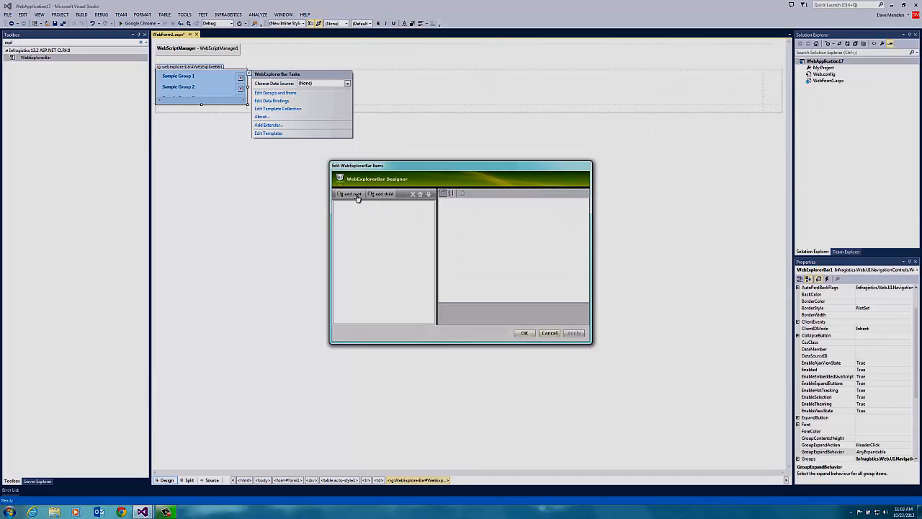
left_click(348, 193)
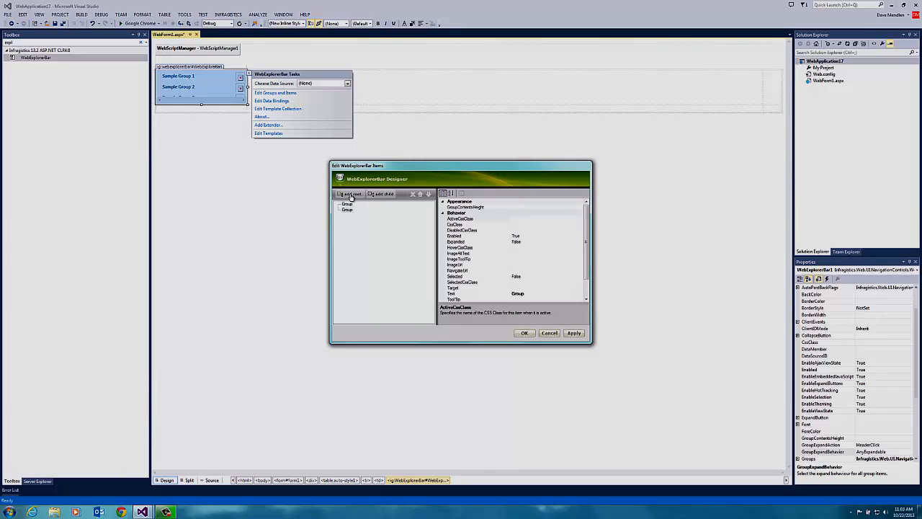
left_click(350, 194)
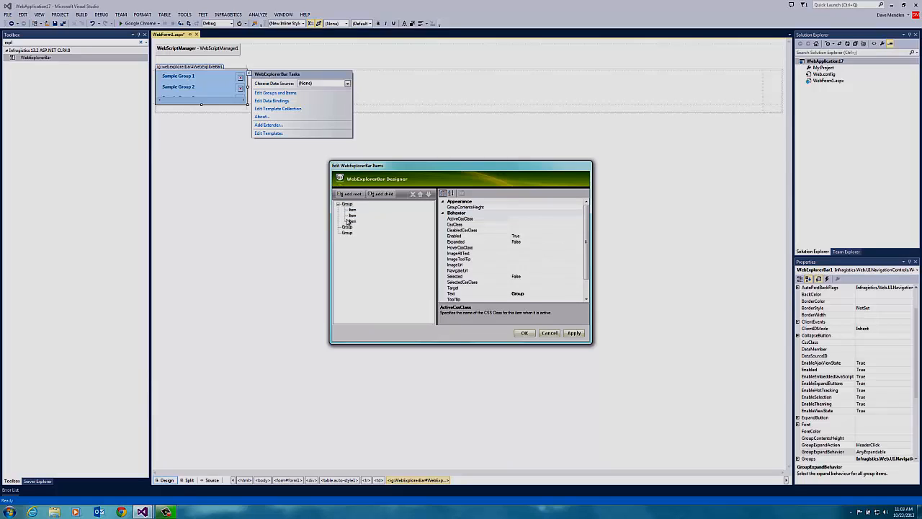
left_click(380, 193)
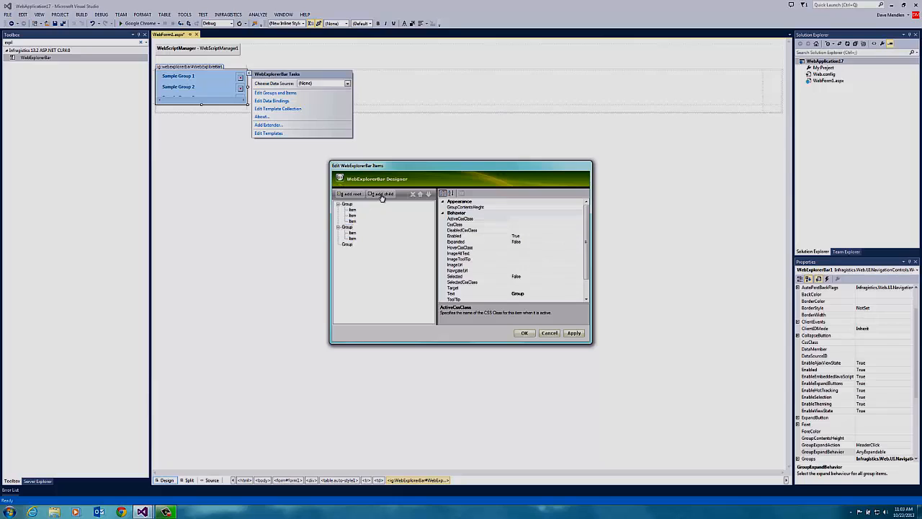
left_click(382, 194)
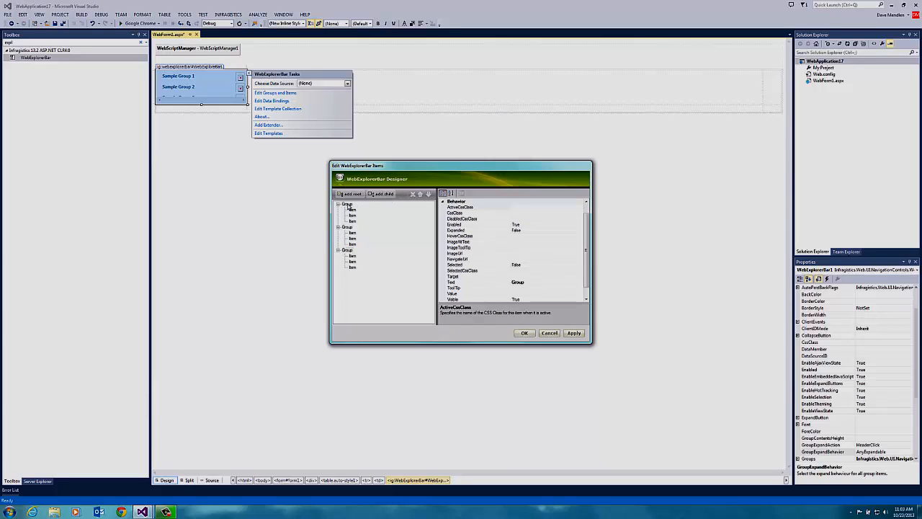
Step: Name the groups Customers, Orders and Products and confirm the editor
left_click(451, 281)
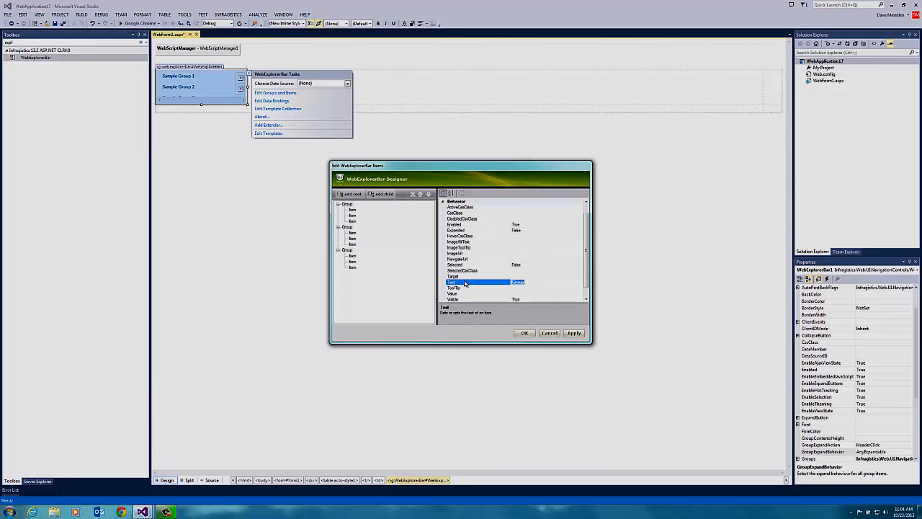
type("Customers")
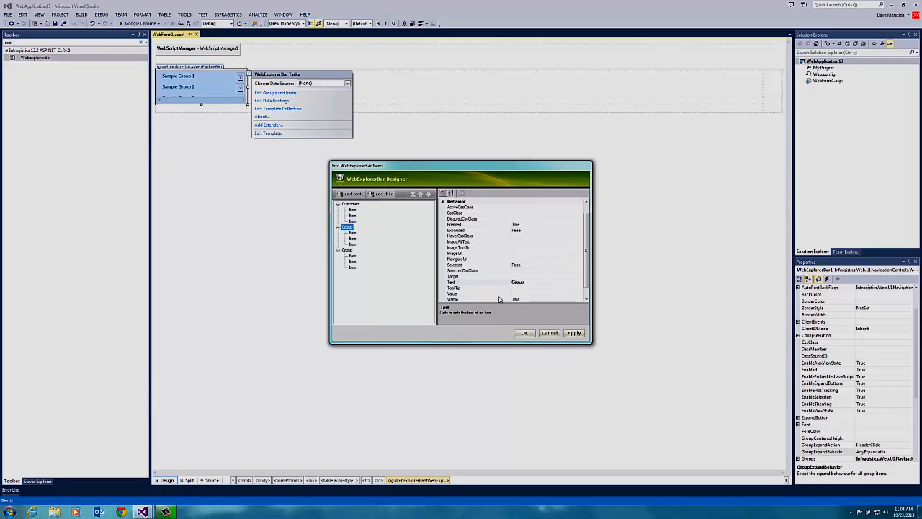
left_click(479, 281)
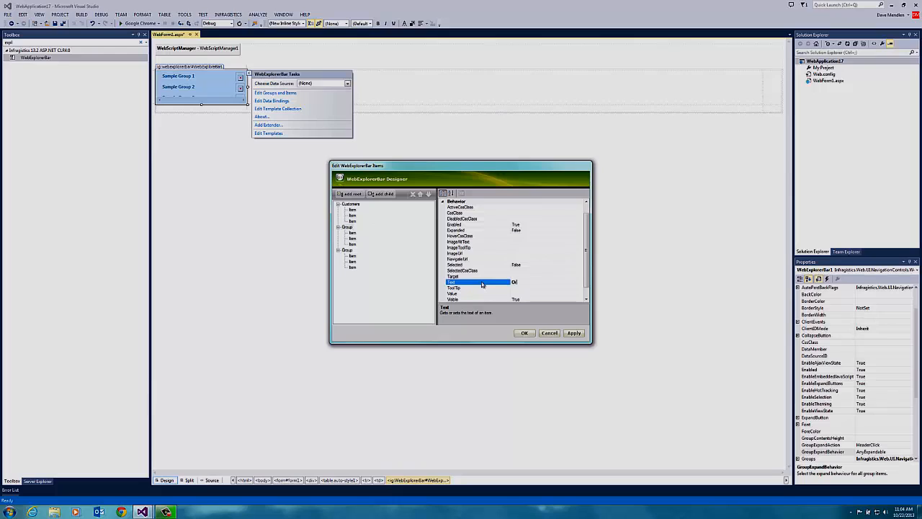
left_click(347, 249)
type("Modify")
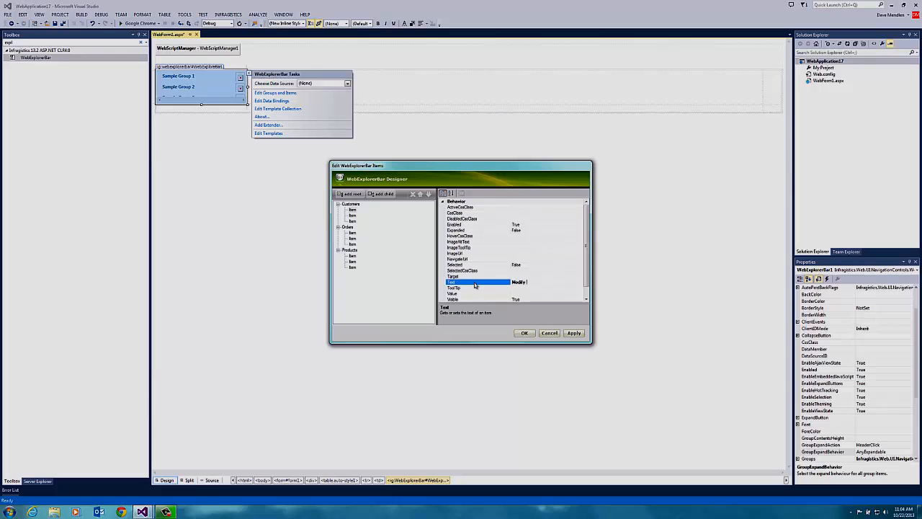
type("Customers")
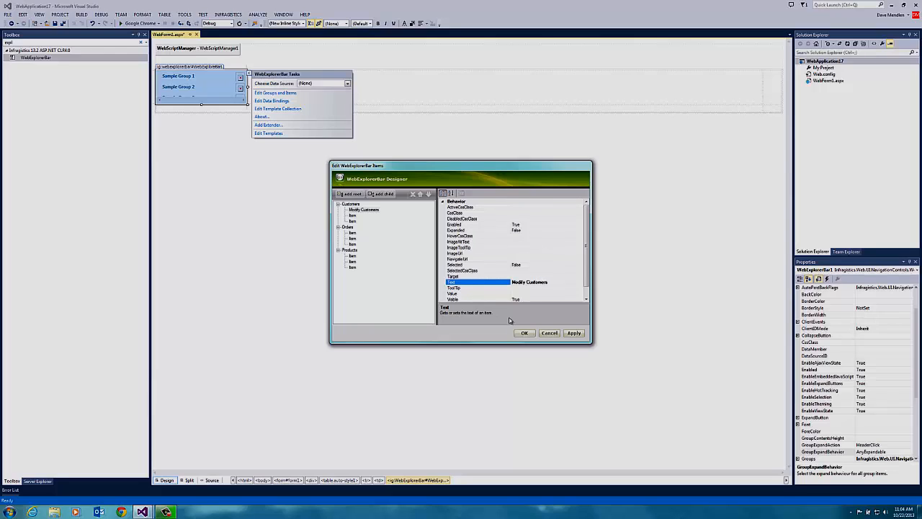
left_click(524, 333)
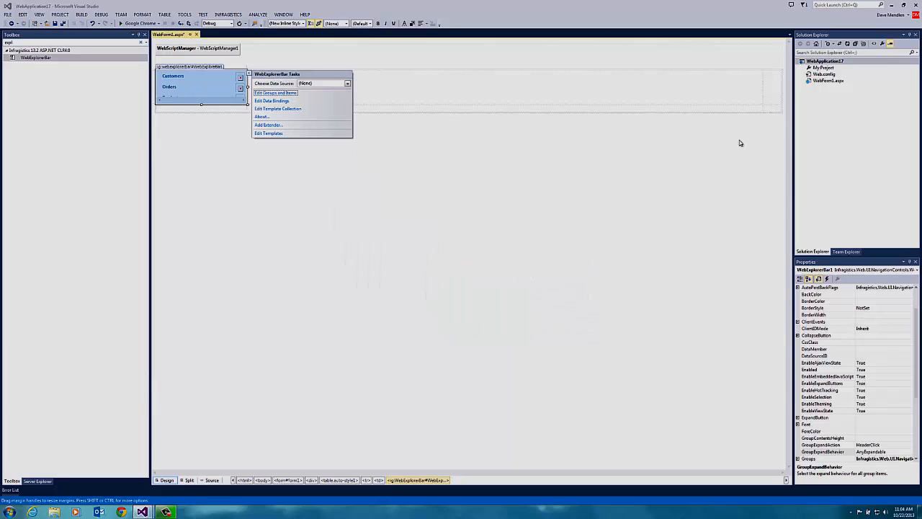
Step: Add the Customer.png image from the Desktop to WebApplication17 as an existing item
left_click(825, 61)
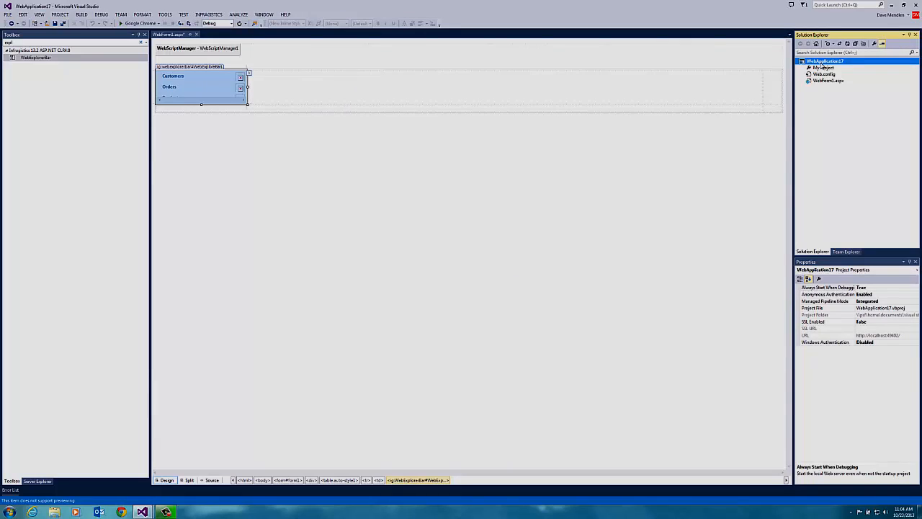
right_click(824, 60)
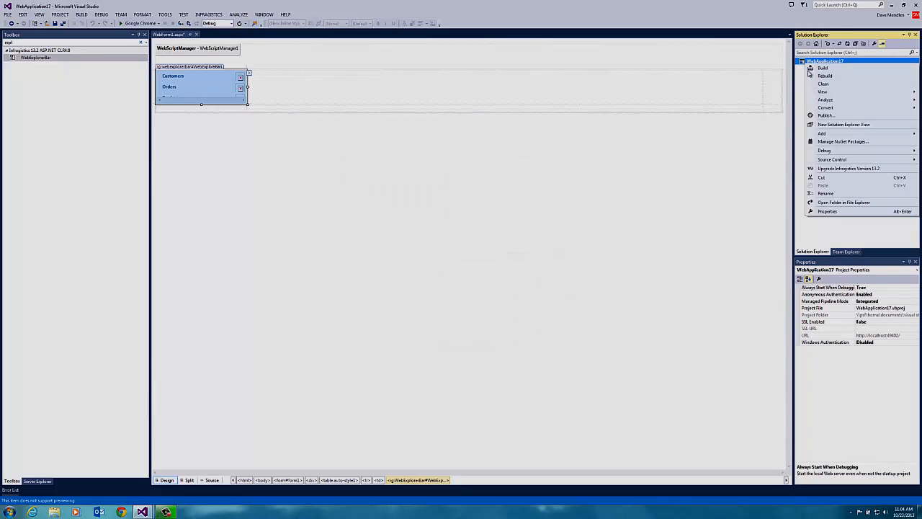
left_click(821, 133)
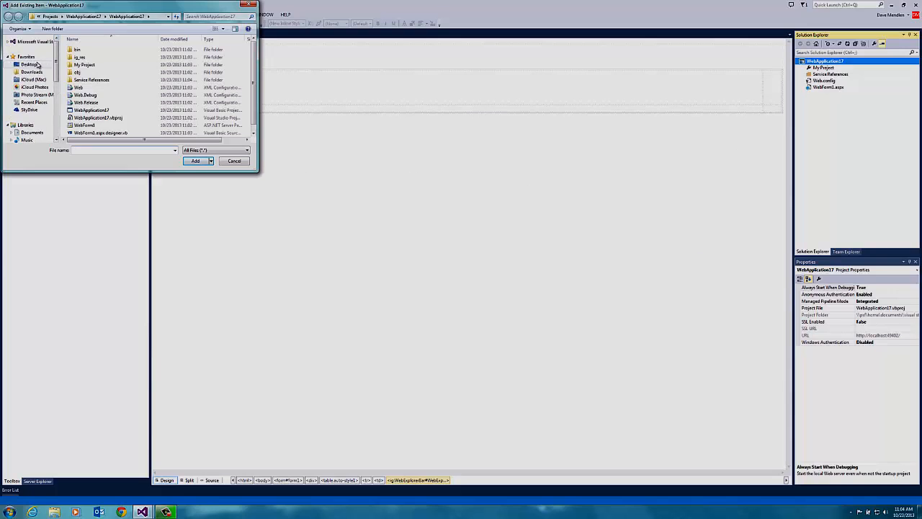
left_click(29, 64)
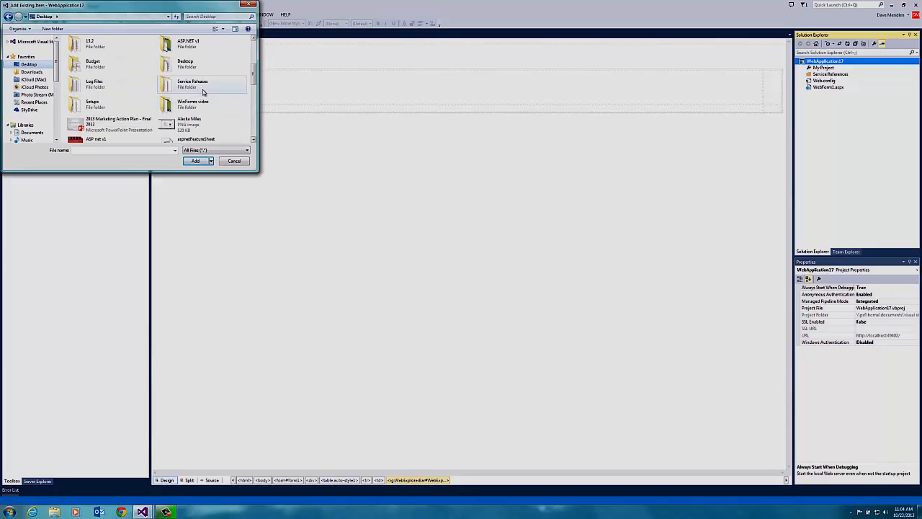
scroll("down", 3)
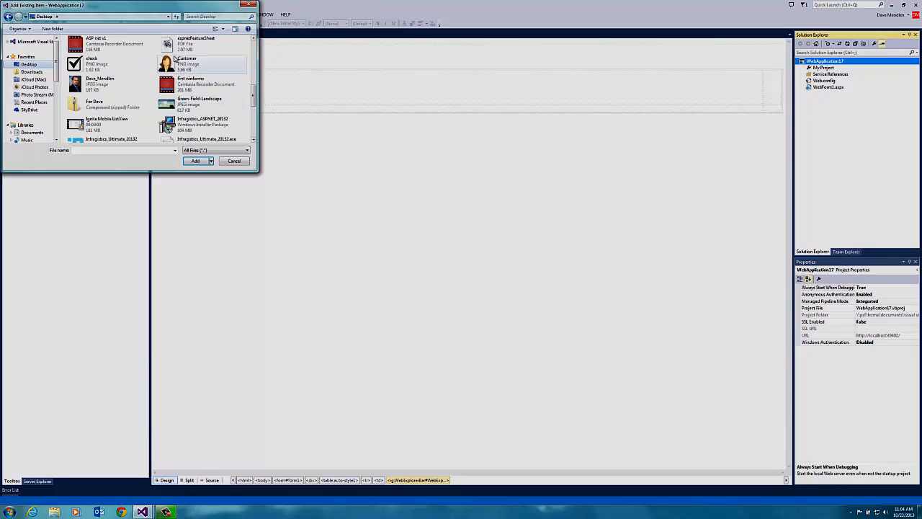
left_click(196, 161)
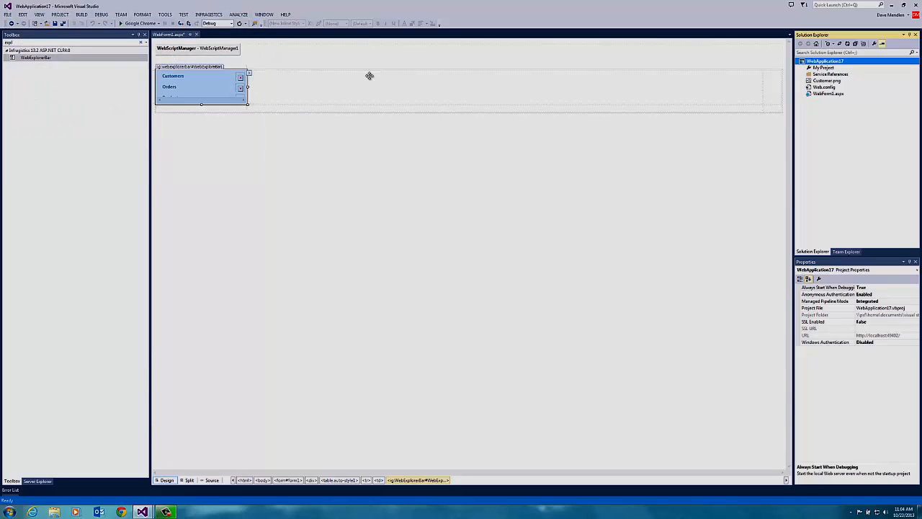
Step: Set the Modify Customers item's ImageUrl to ~/Customer.png in the Groups and Items editor
left_click(247, 86)
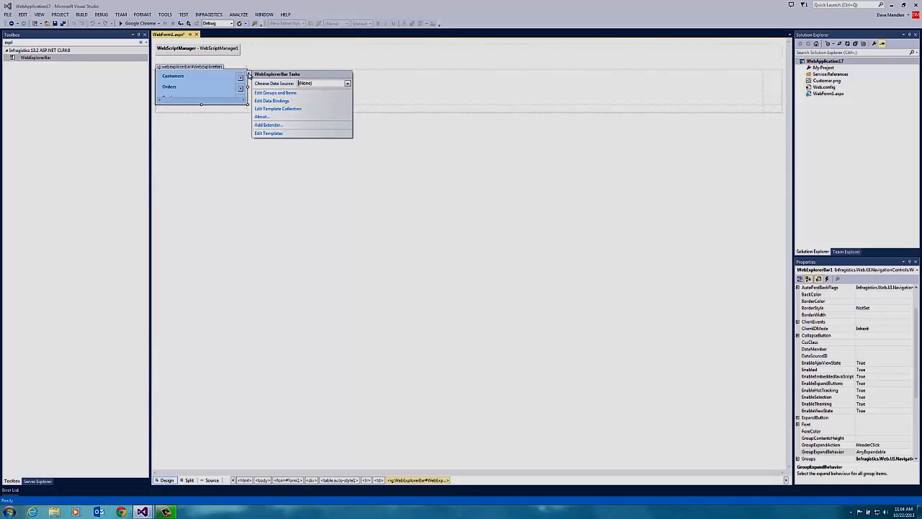
left_click(275, 92)
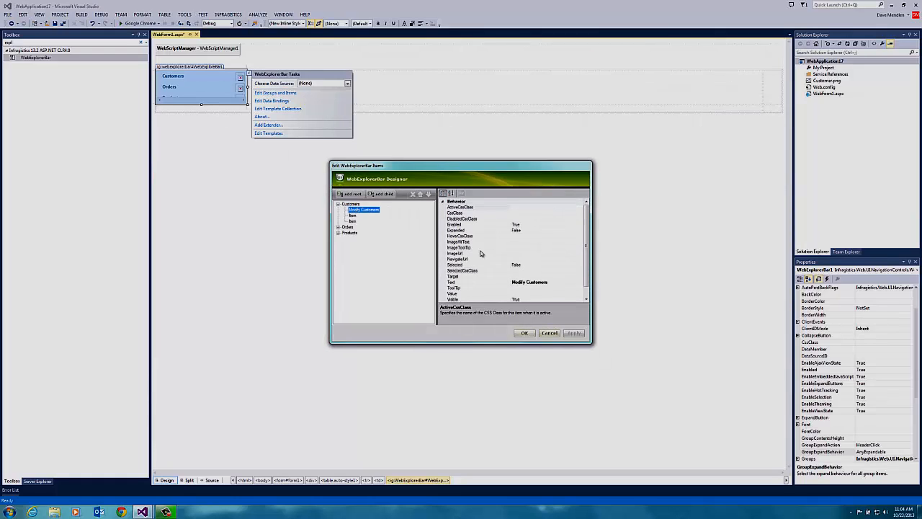
left_click(457, 253)
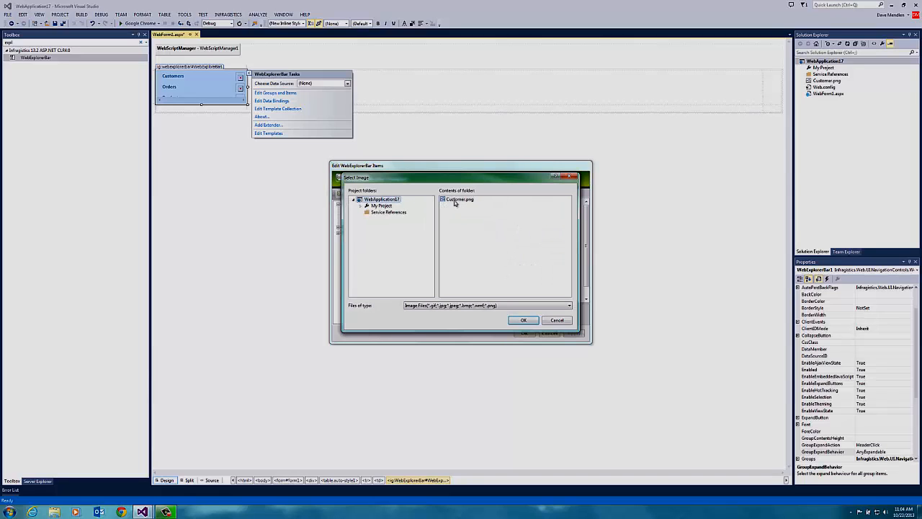
left_click(524, 320)
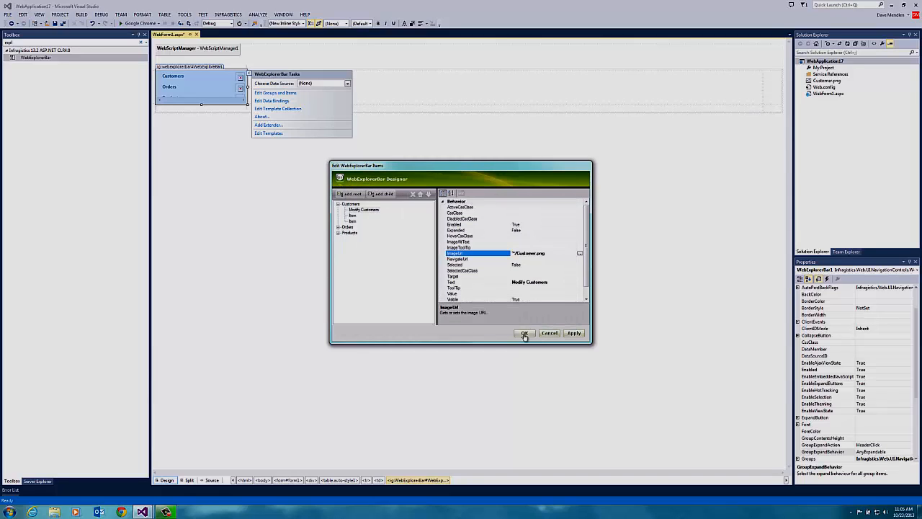
left_click(524, 333)
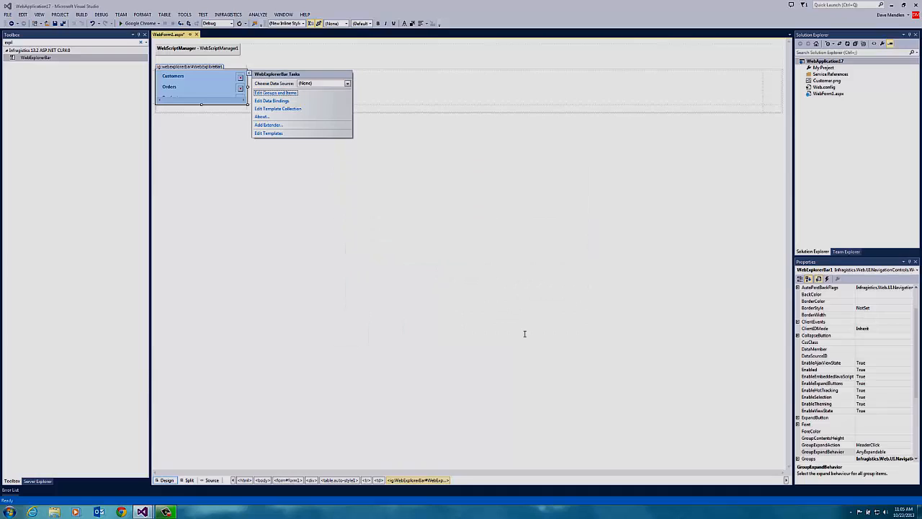
mouse_move(250, 77)
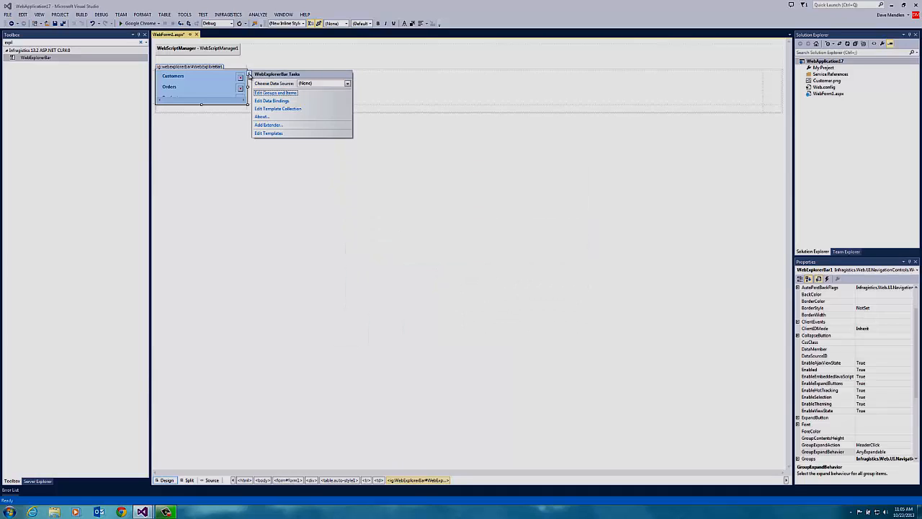
mouse_move(380, 89)
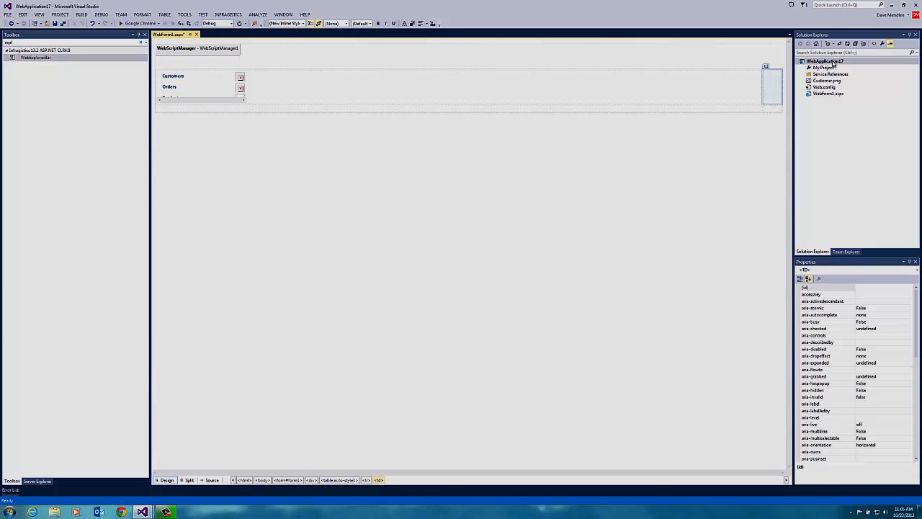
Step: Add a WebForm2 page to the project and drag a WebDataGrid onto it
right_click(825, 61)
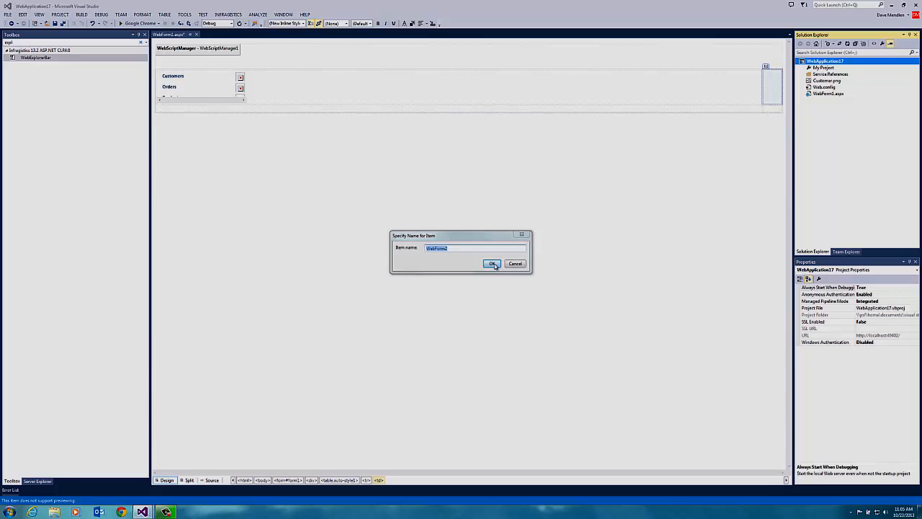
left_click(492, 263)
type("grid")
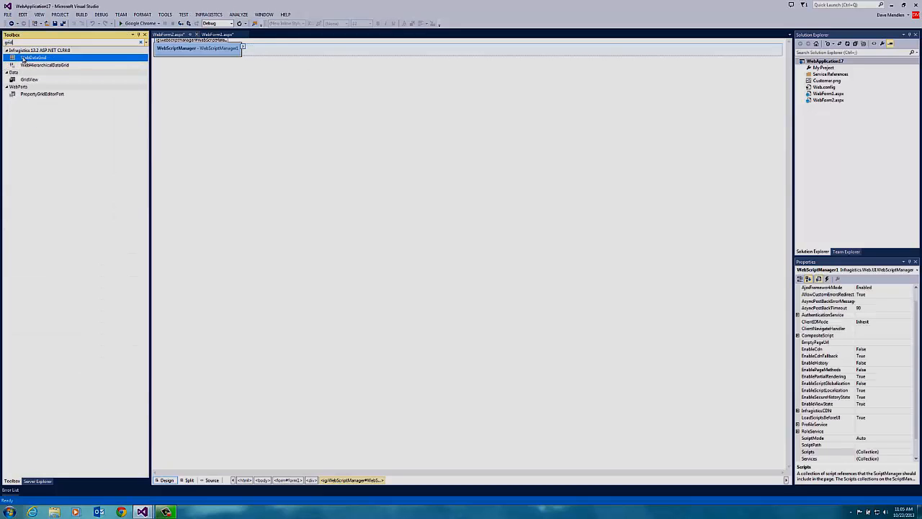
left_click_drag(34, 57, 227, 108)
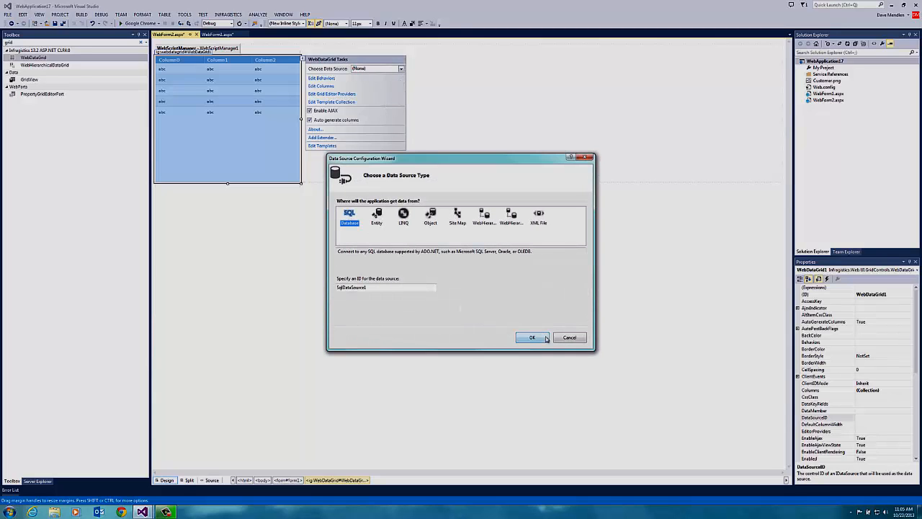
Step: Create a SQL data source connected to Northwind on server MKT-, reading the Orders table
left_click(531, 337)
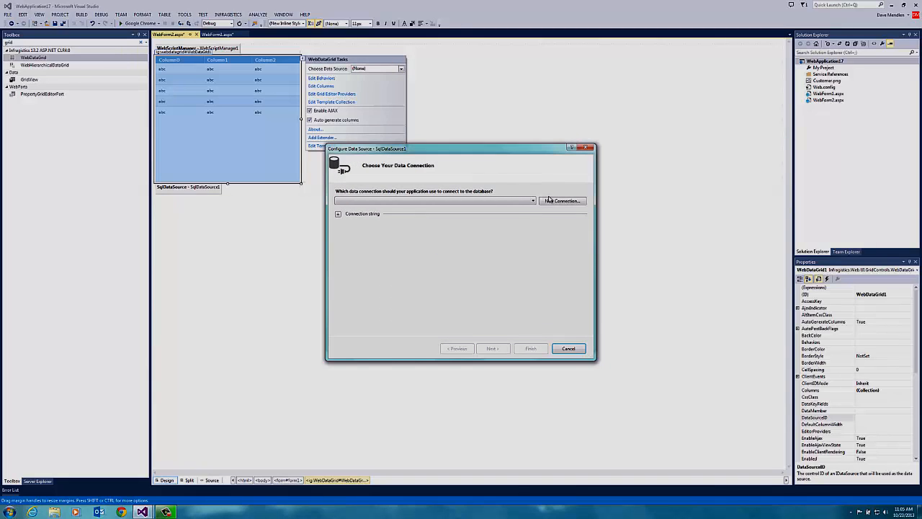
left_click(562, 201)
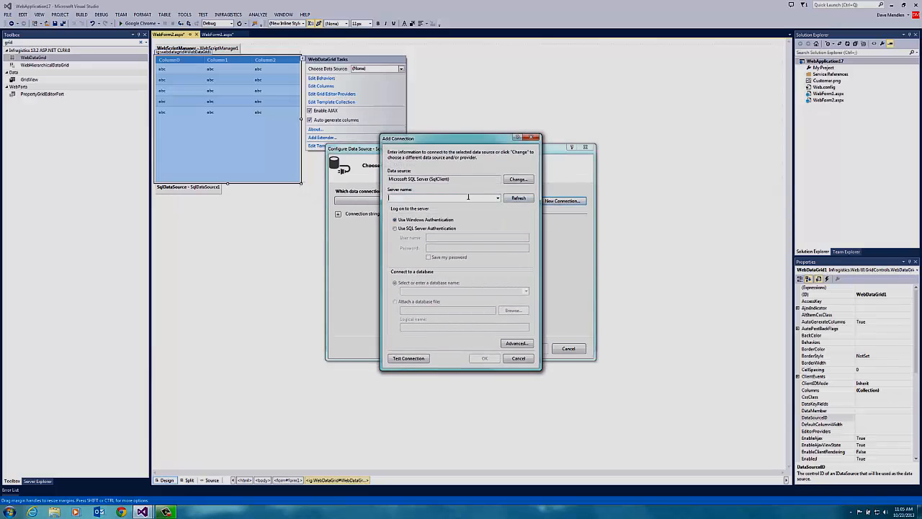
type("MKT-DAVEMEN\\SQLexpress")
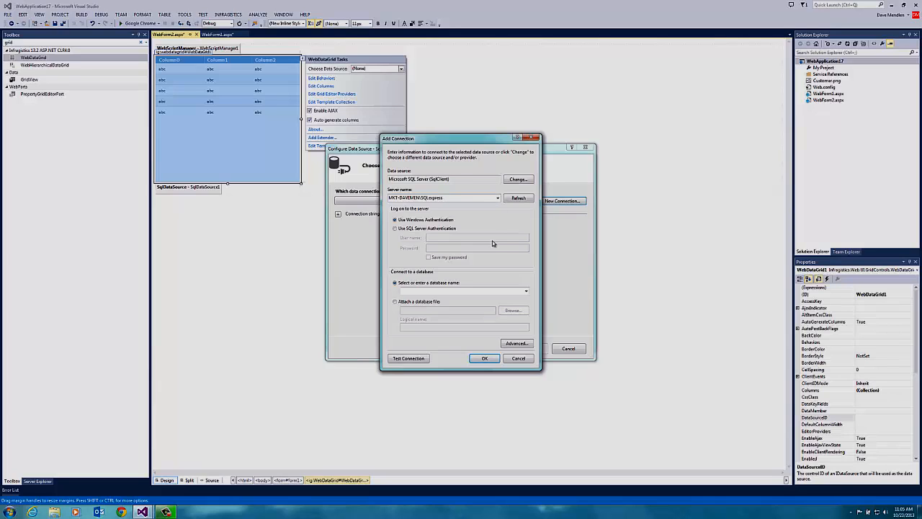
left_click(525, 291)
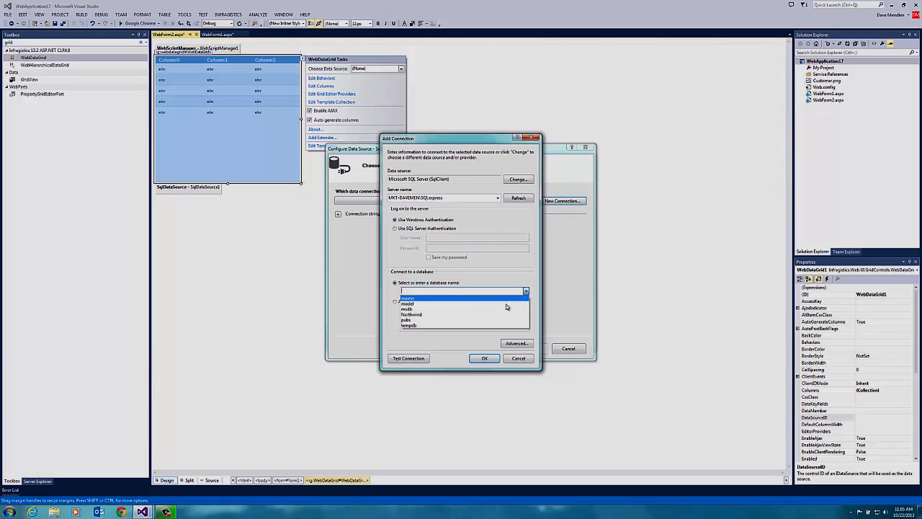
left_click(411, 314)
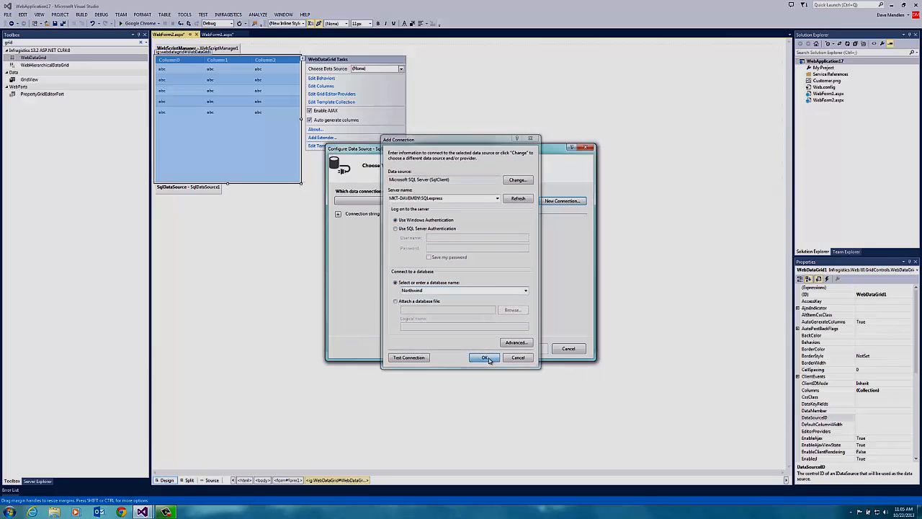
left_click(484, 358)
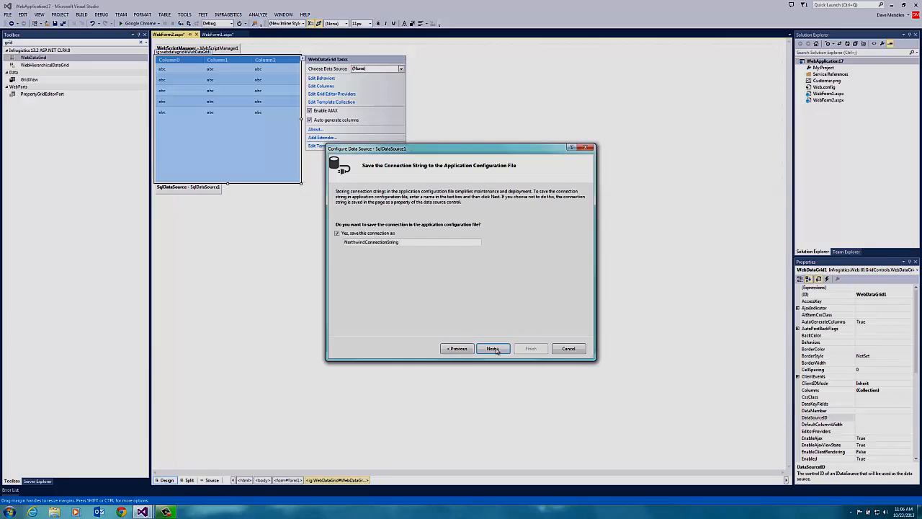
left_click(492, 349)
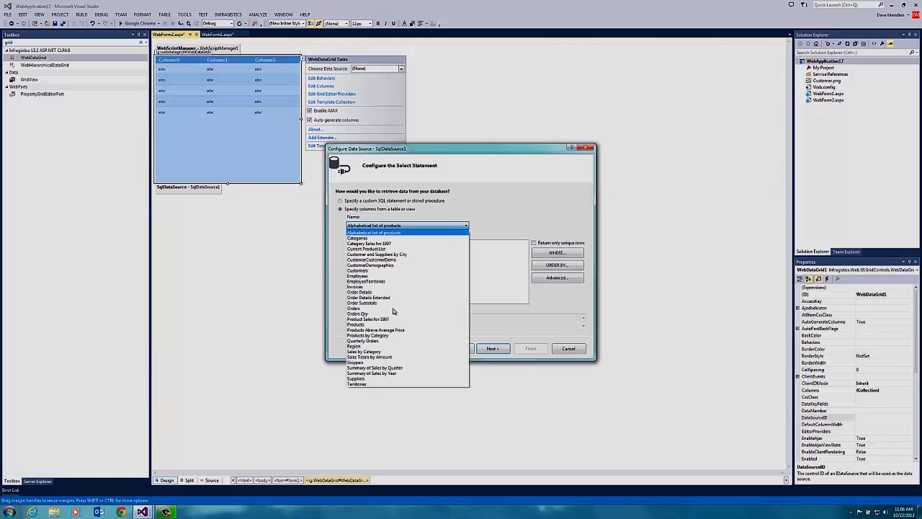
left_click(357, 313)
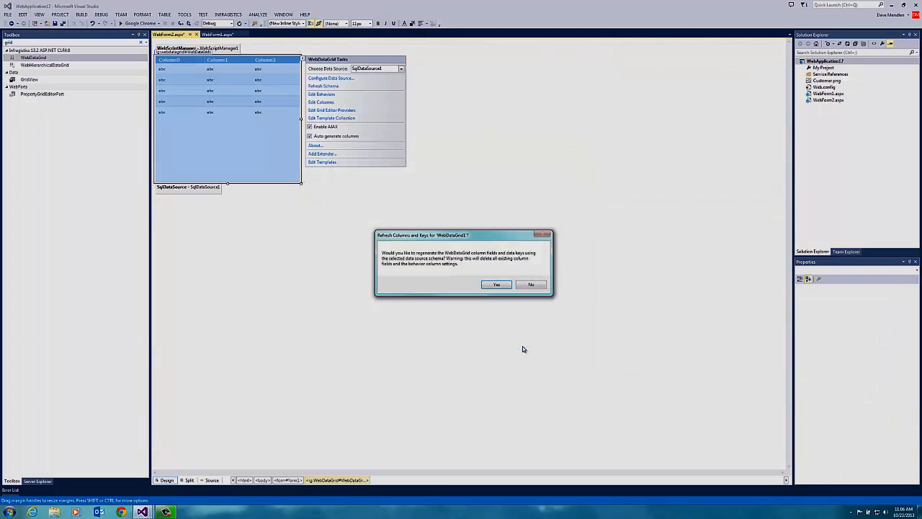
Step: Regenerate the grid's Orders columns, then close WebForm2.aspx, saving changes
left_click(496, 284)
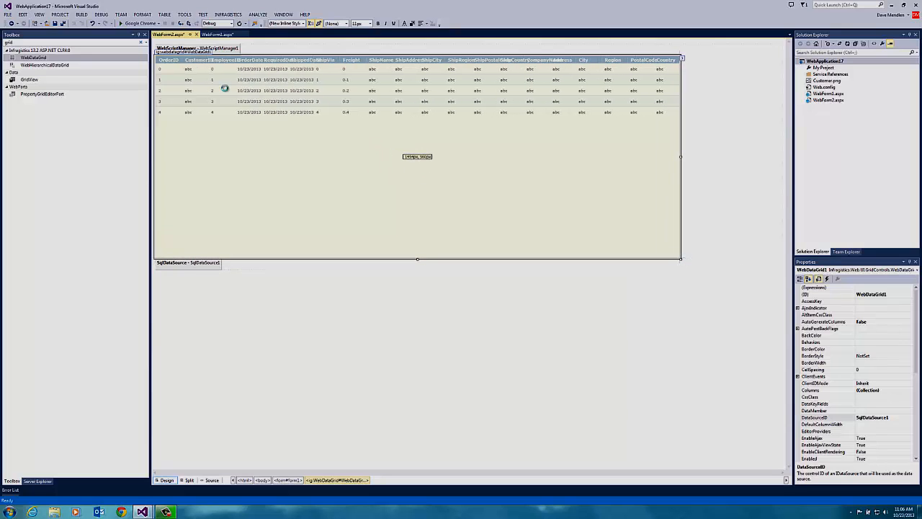
left_click(416, 156)
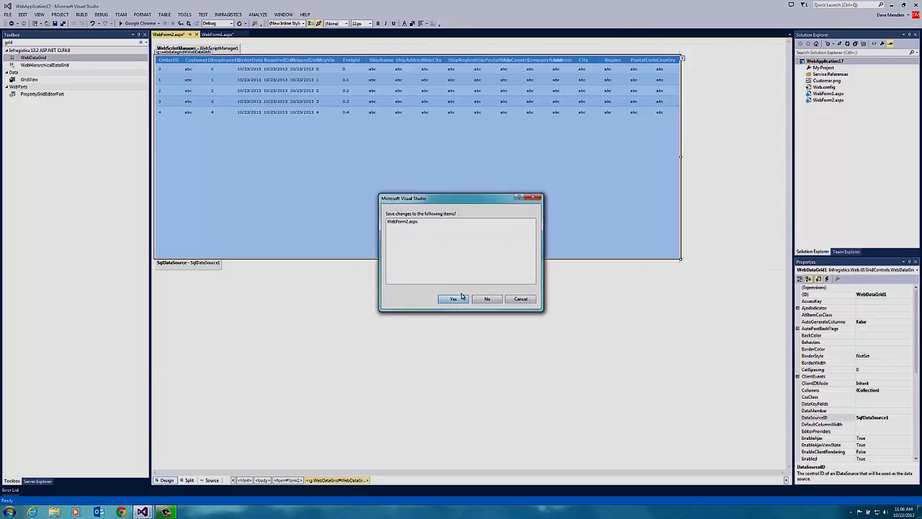
left_click(452, 298)
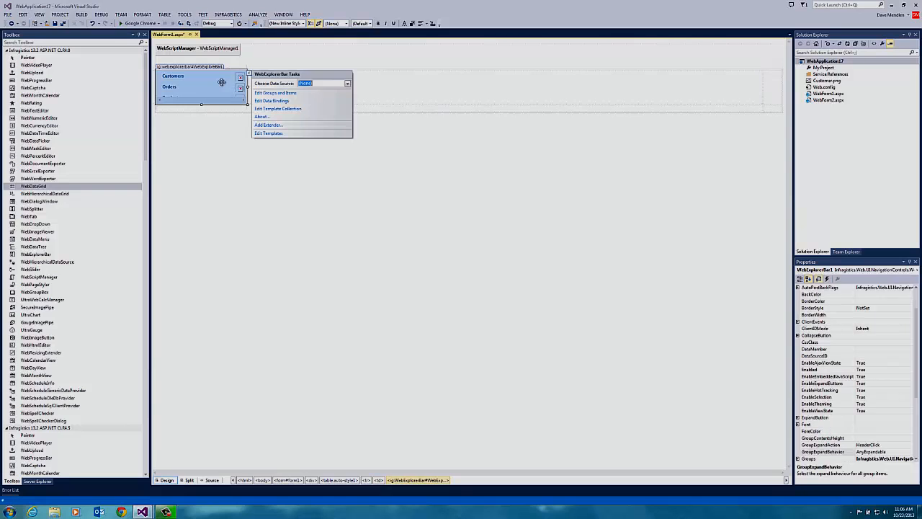
mouse_move(762, 86)
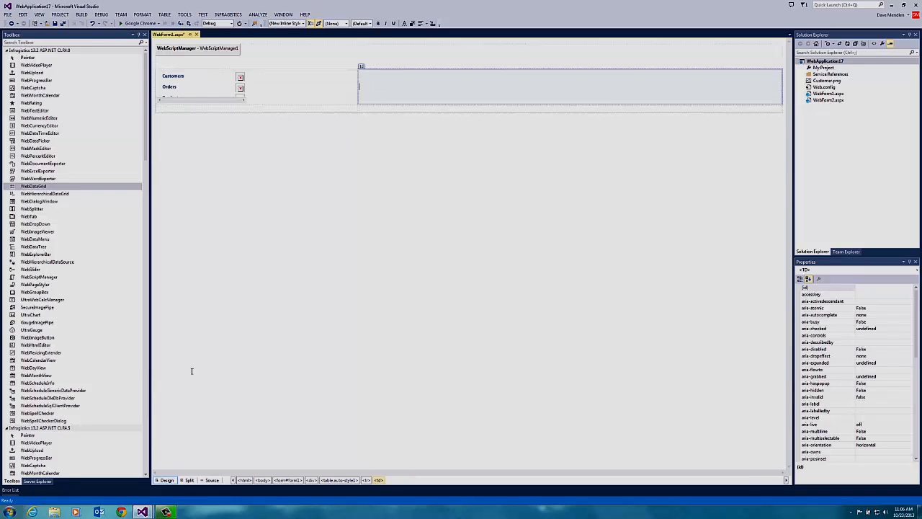
Step: Select the empty table cell to the right of the WebExplorerBar for editing in markup
left_click(211, 480)
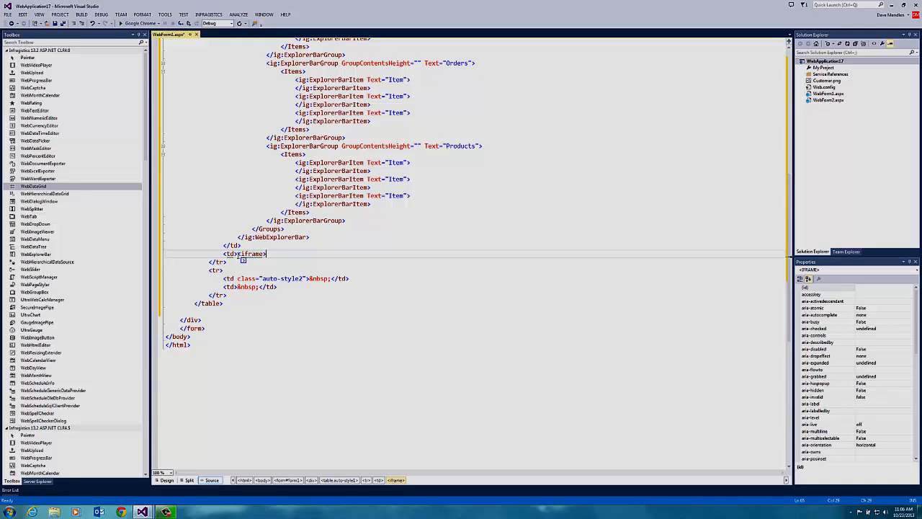
Step: Add iframe1 sized 1600px by 850px with zero margin-top and border, viewed in Design
type("</iframe>")
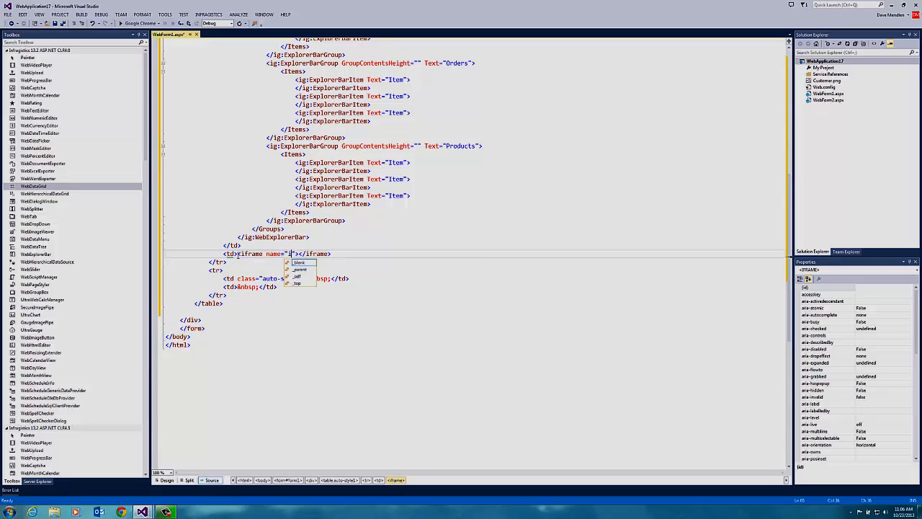
type("iframe")
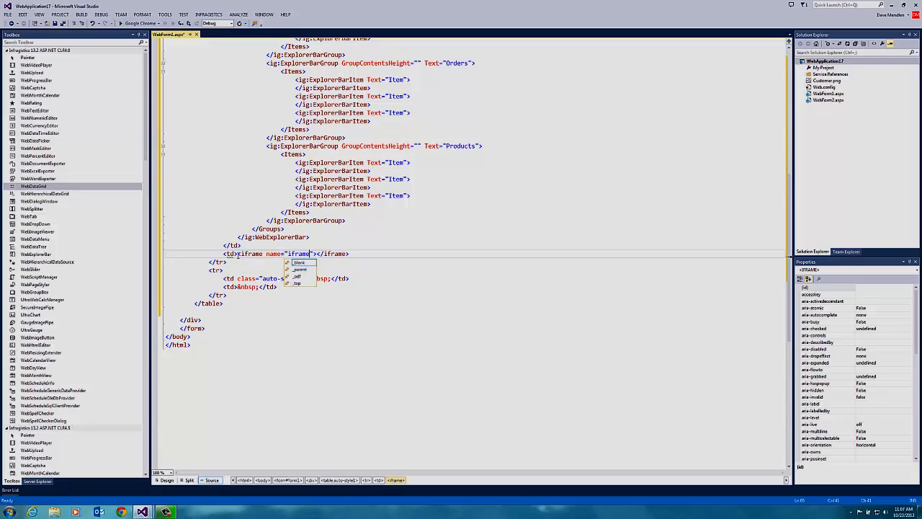
type("1")
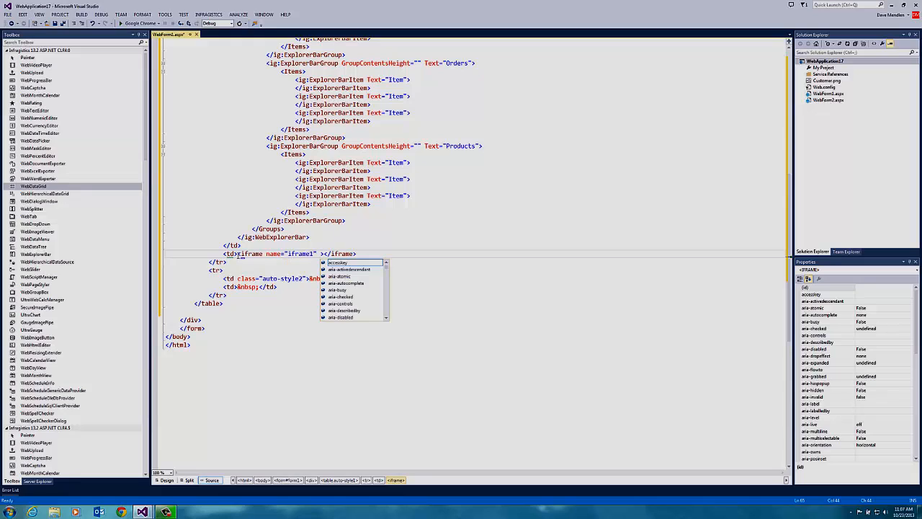
type("style=\"")
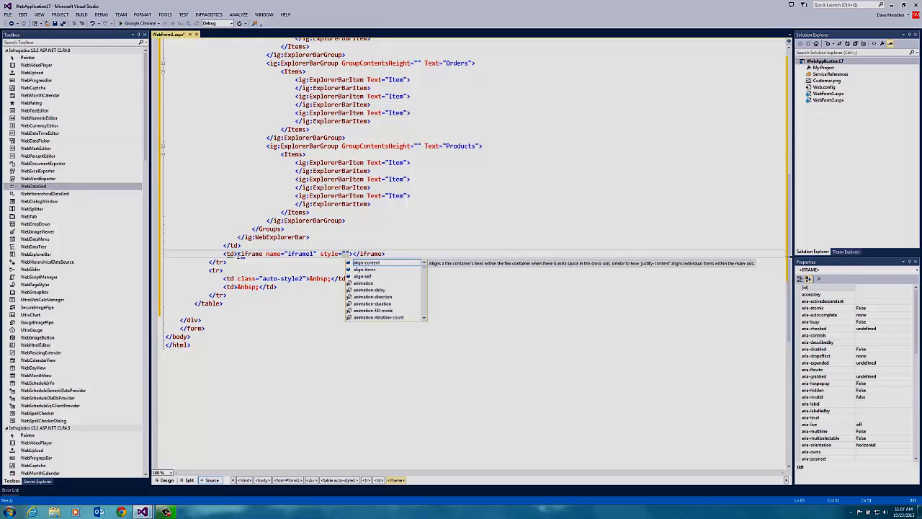
type("width:")
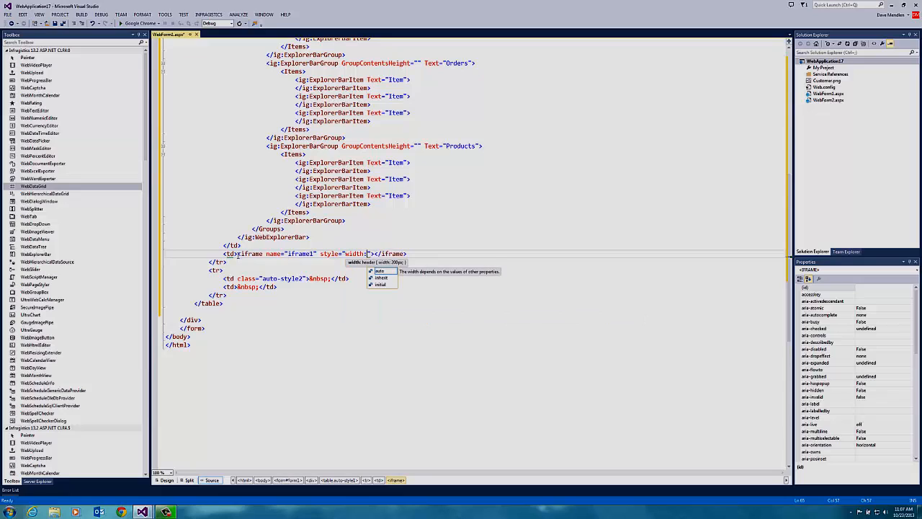
type("1")
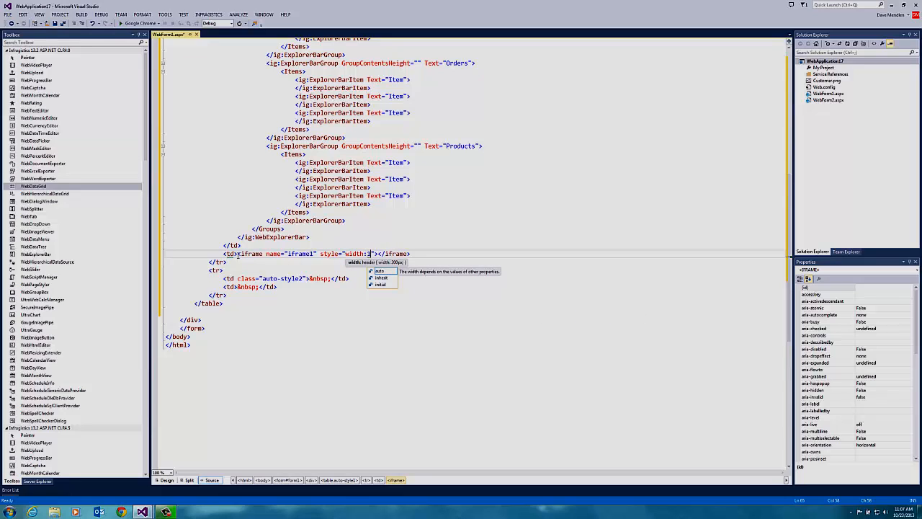
type("600px")
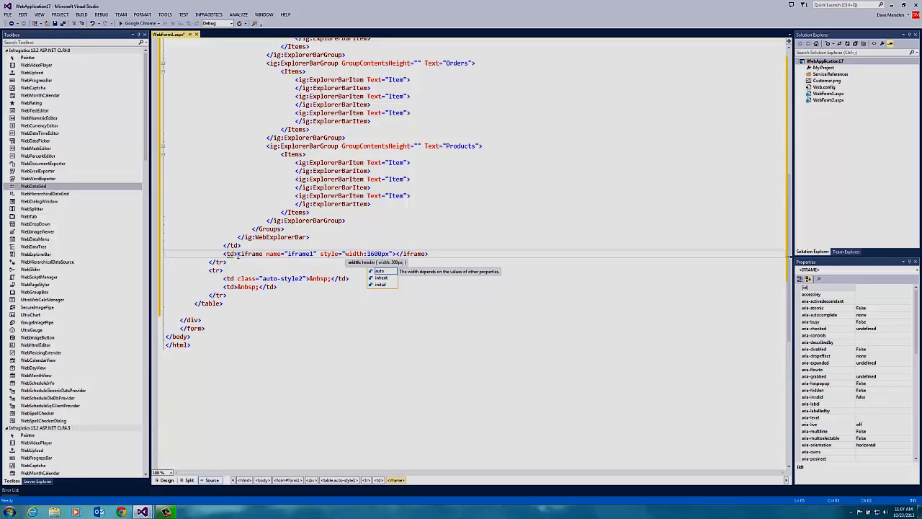
type("height:8")
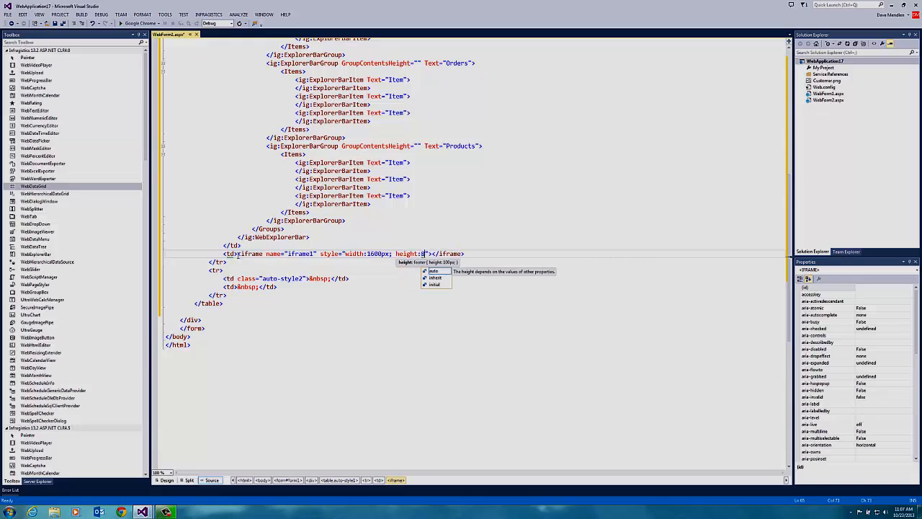
type("50px;")
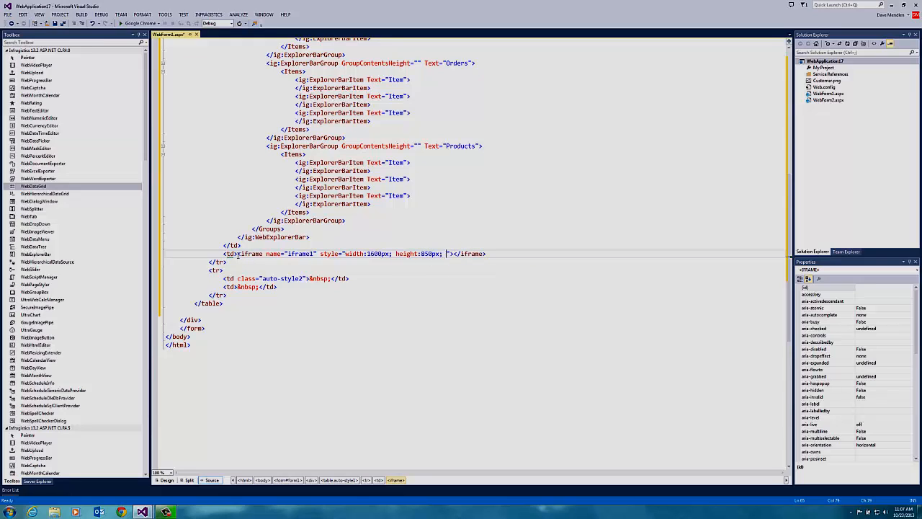
type("margin-top:")
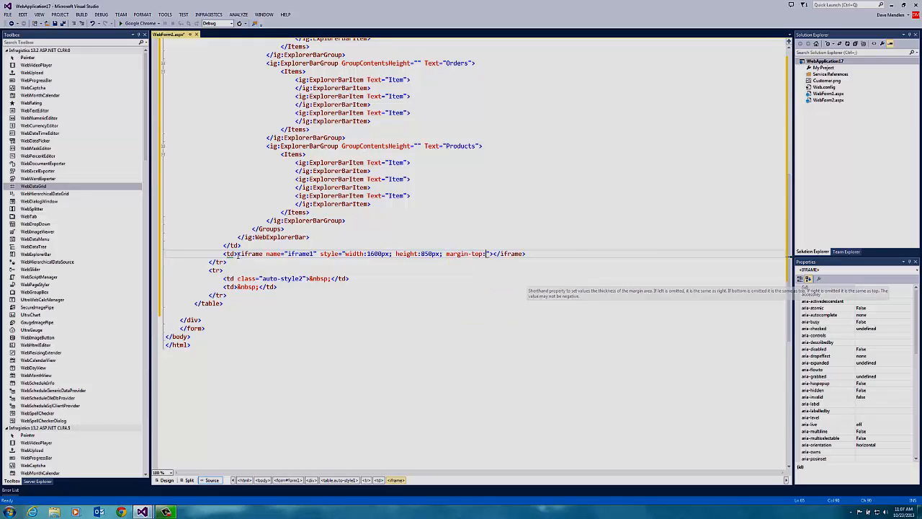
type("0px;")
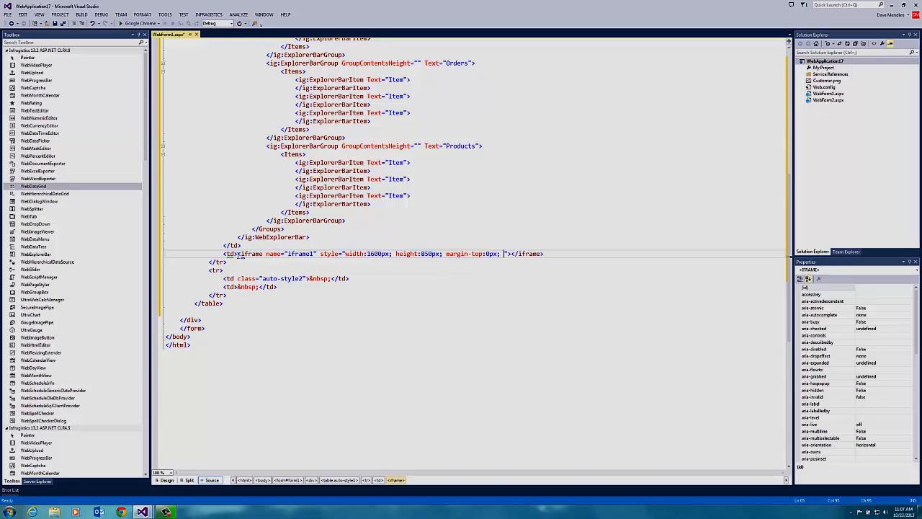
type("border:")
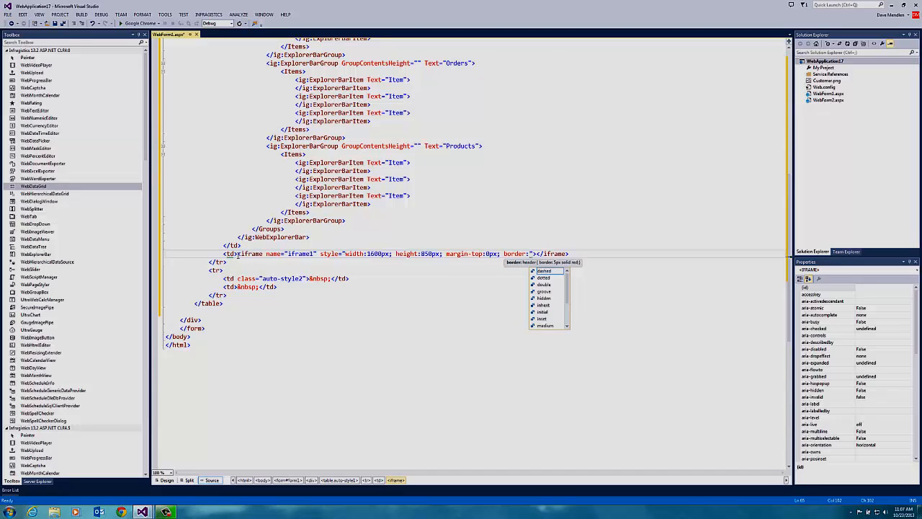
mouse_move(544, 270)
type("0px;")
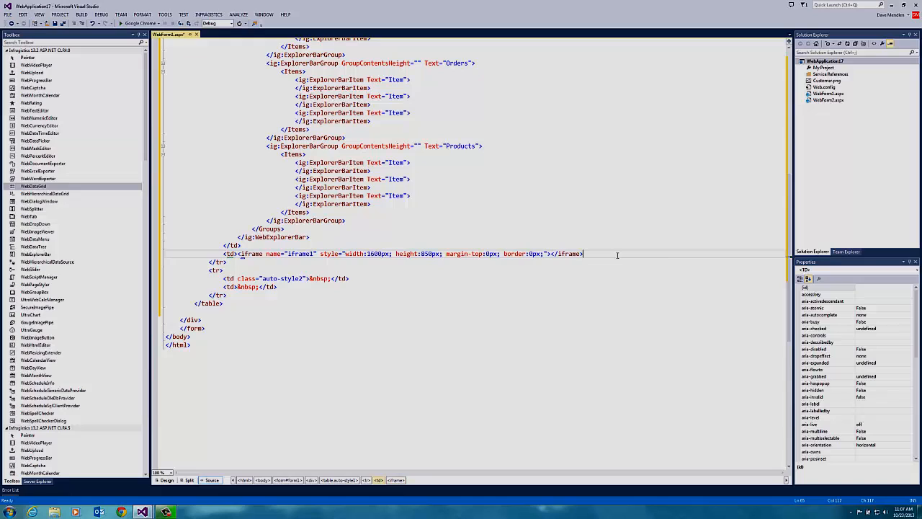
type("</td>")
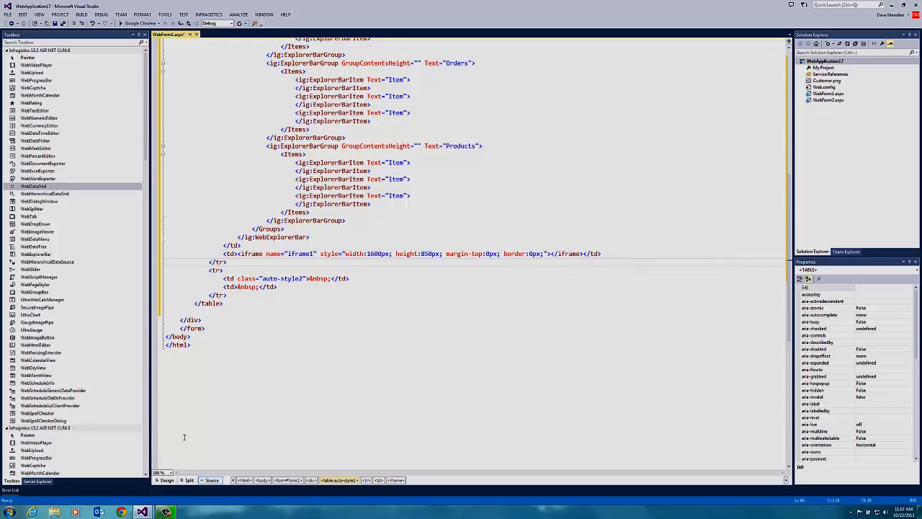
left_click(167, 480)
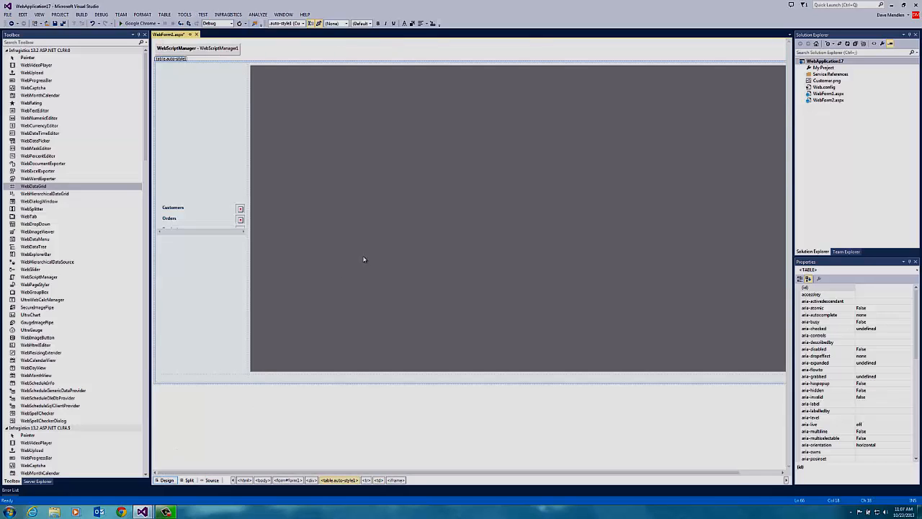
mouse_move(312, 245)
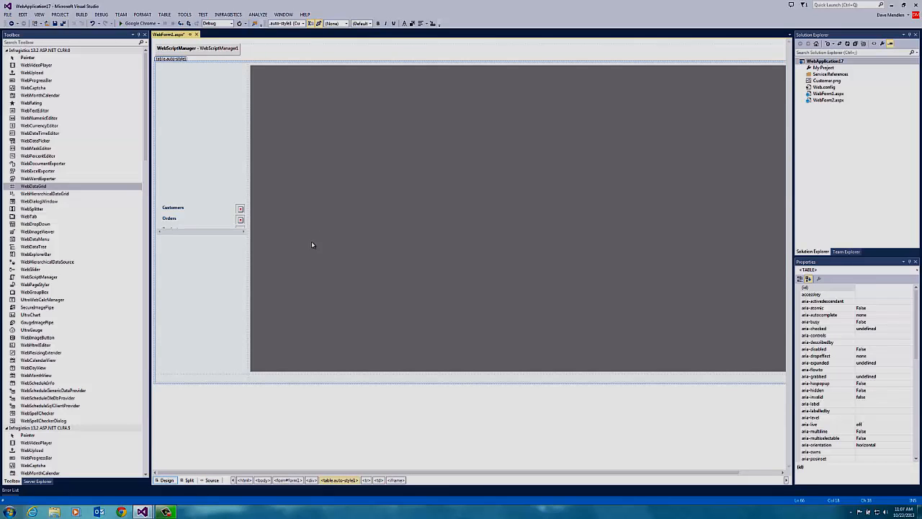
Step: Stretch the WebExplorerBar to the iframe's full height and show its smart tag tasks
left_click(191, 212)
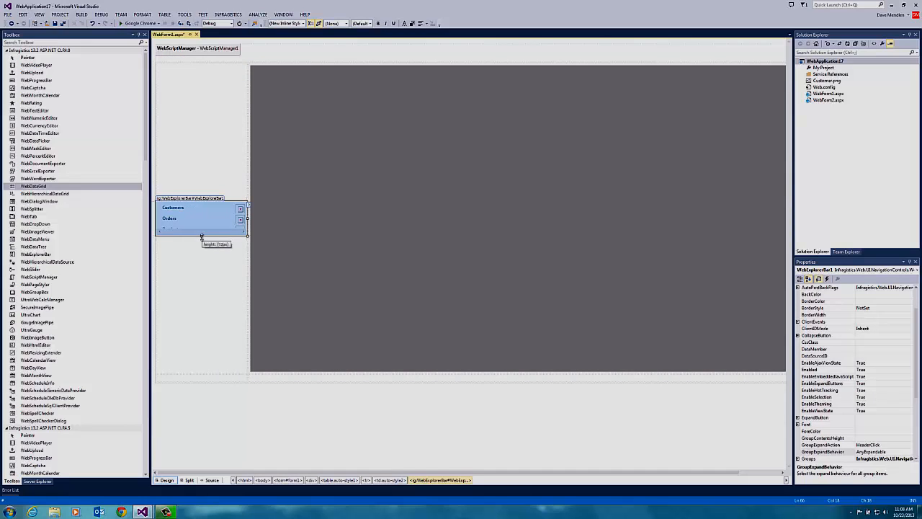
left_click_drag(201, 238, 202, 318)
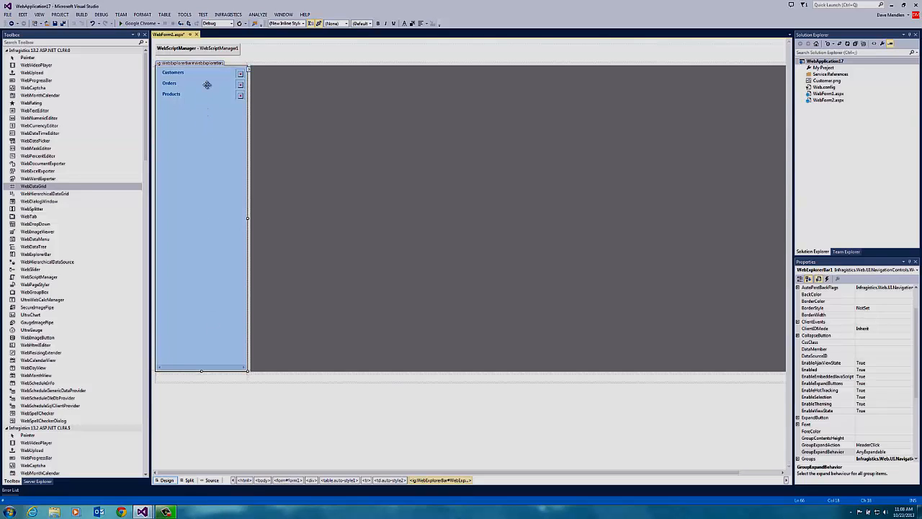
left_click(240, 74)
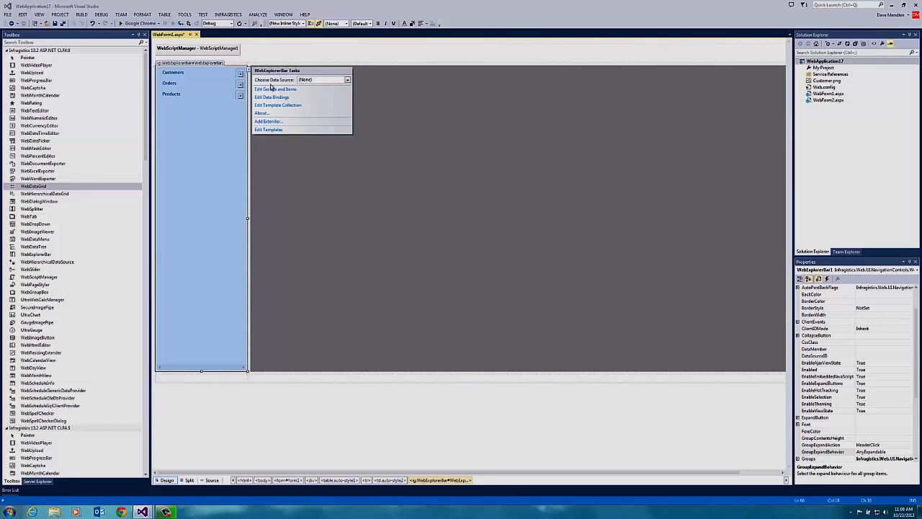
Step: Make Modify Customers navigate to ~/WebForm2.aspx with target iframe1
left_click(276, 88)
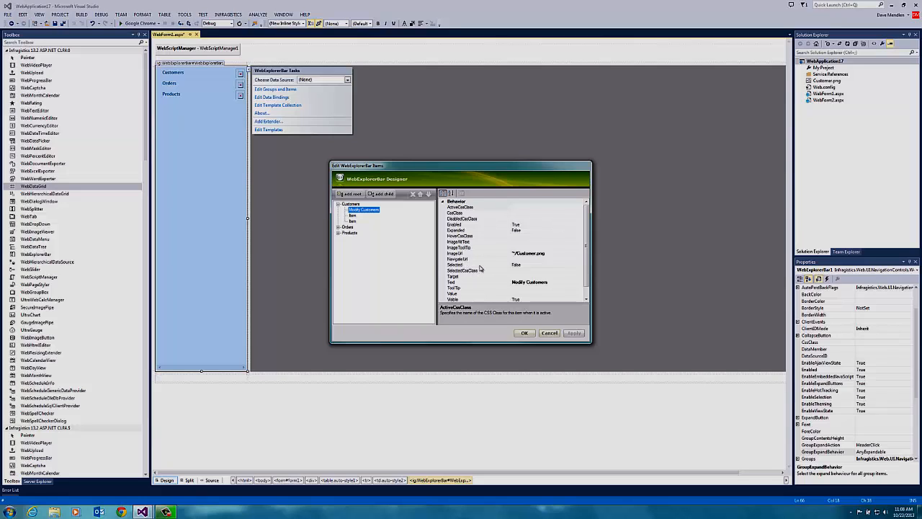
left_click(475, 259)
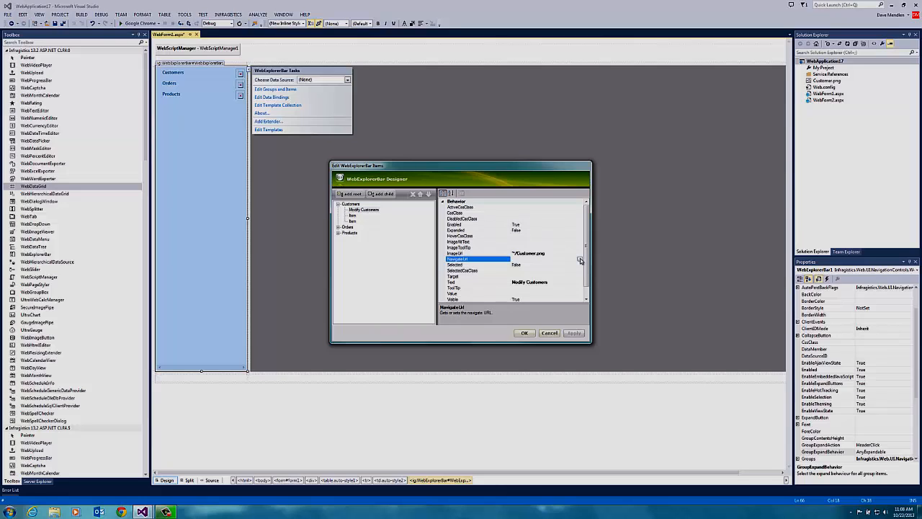
left_click(580, 260)
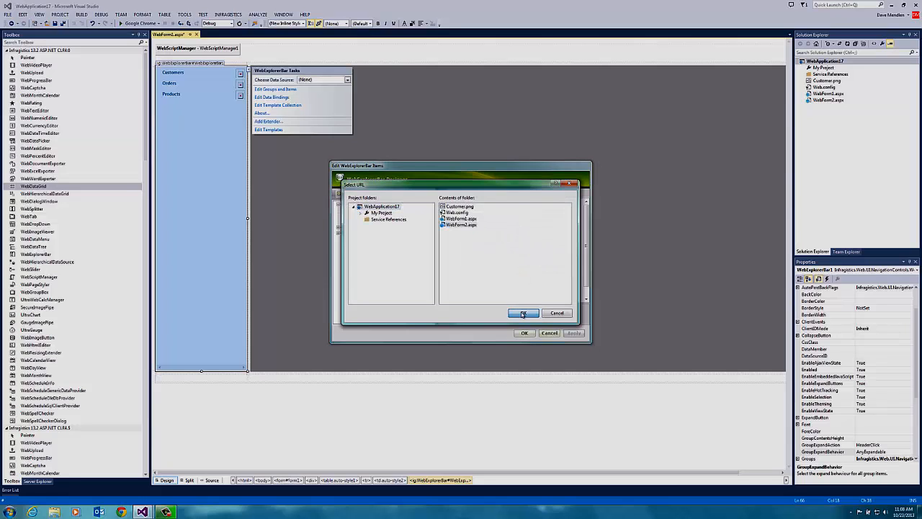
left_click(523, 313)
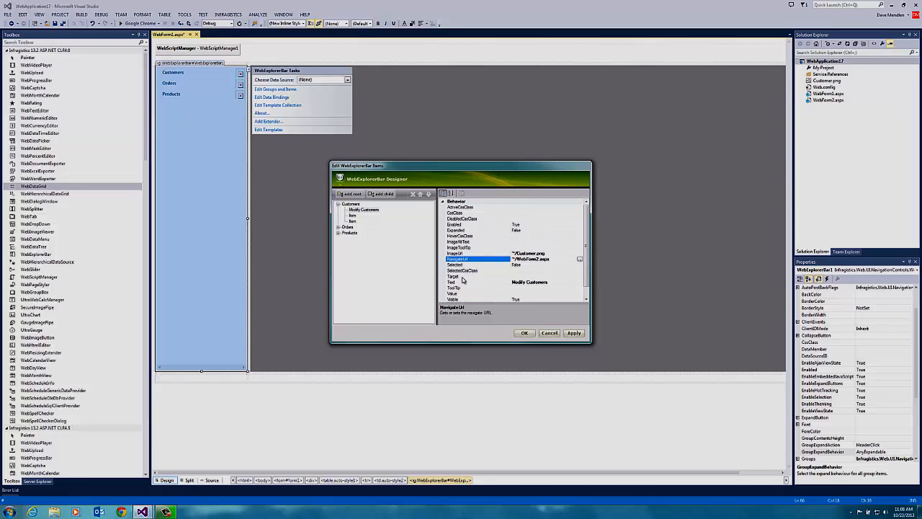
left_click(454, 276)
type("iframe1")
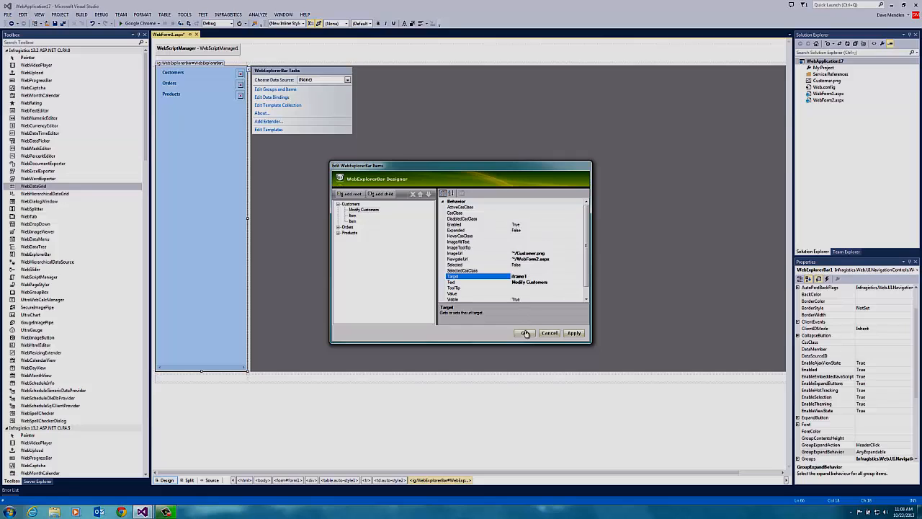
left_click(525, 332)
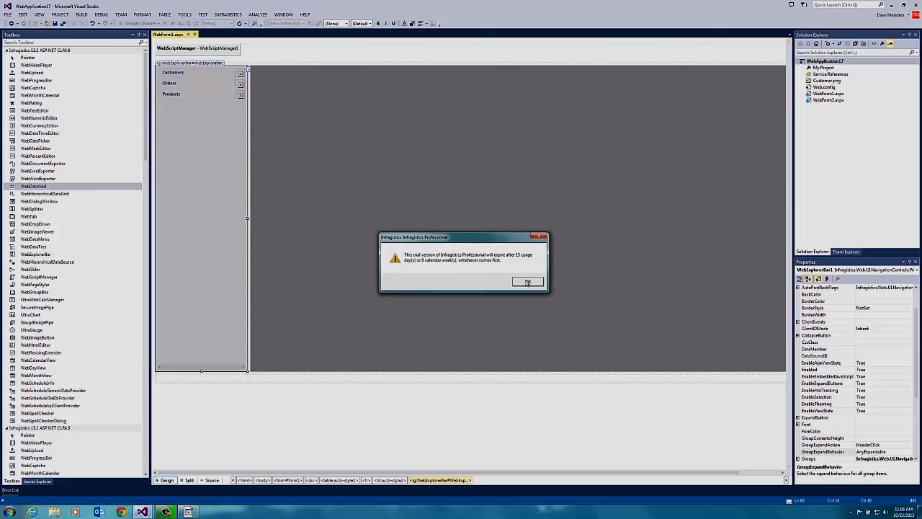
Step: Dismiss the Infragistics trial notice and run WebApplication17 in the browser
left_click(528, 281)
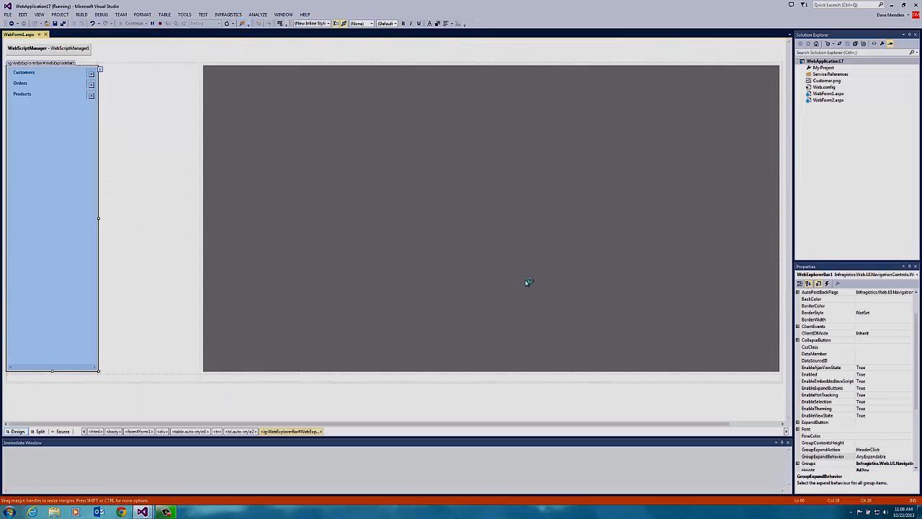
left_click(133, 23)
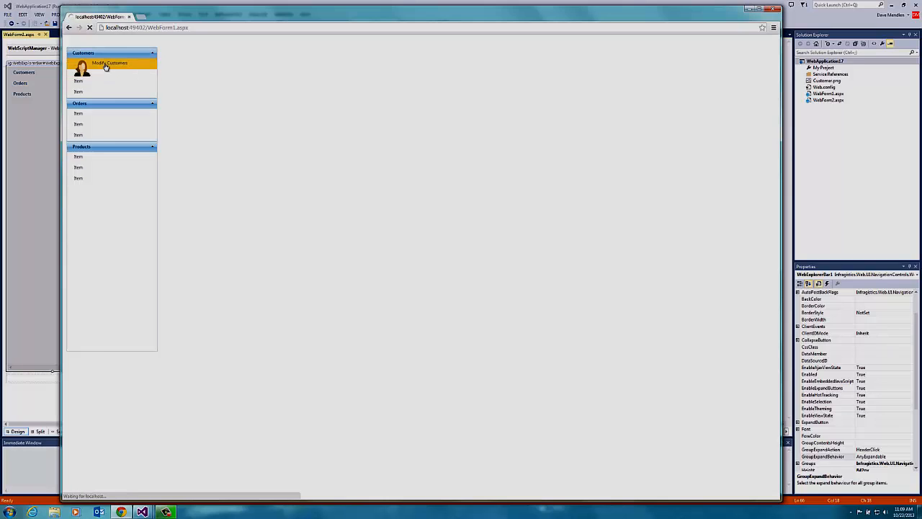
Step: Choose Modify Customers under Customers to load WebForm2's Orders grid in the frame
left_click(109, 64)
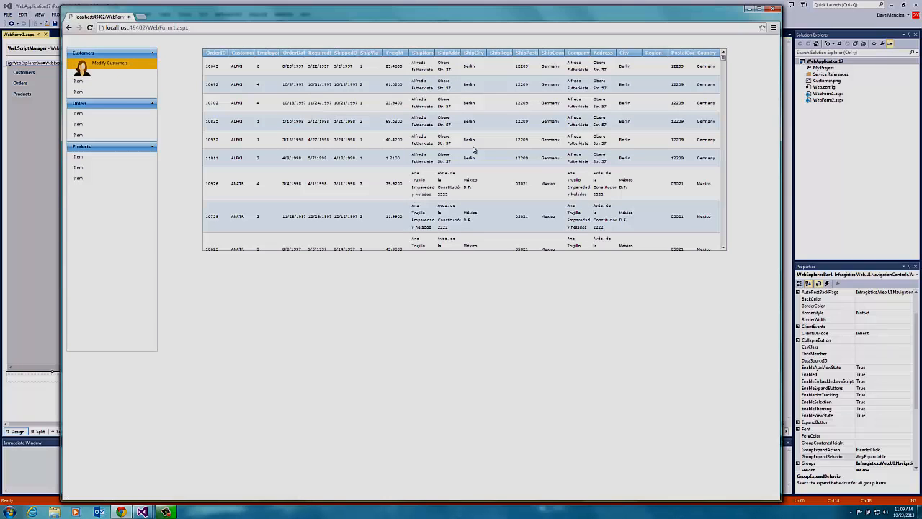